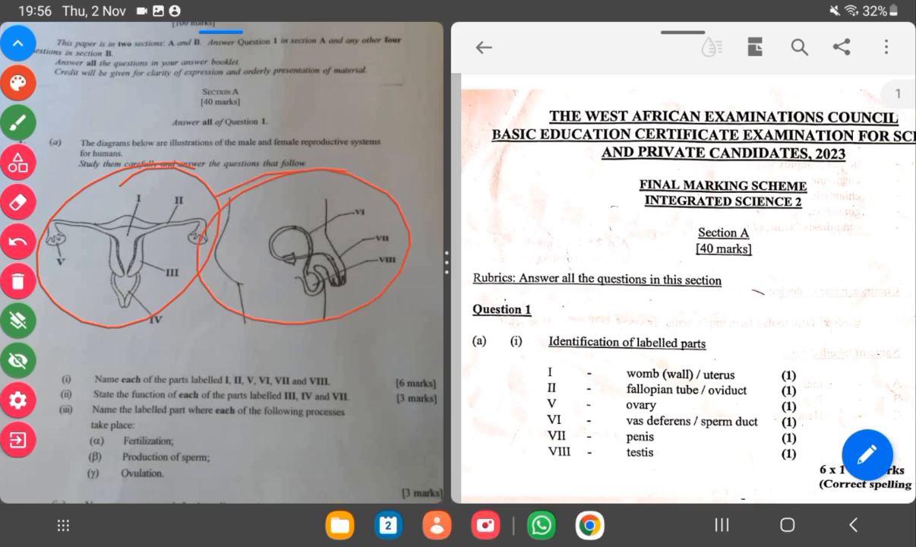
Erase the earlier red circles and bring the reproductive-system diagrams into view on the photo
left_click(17, 361)
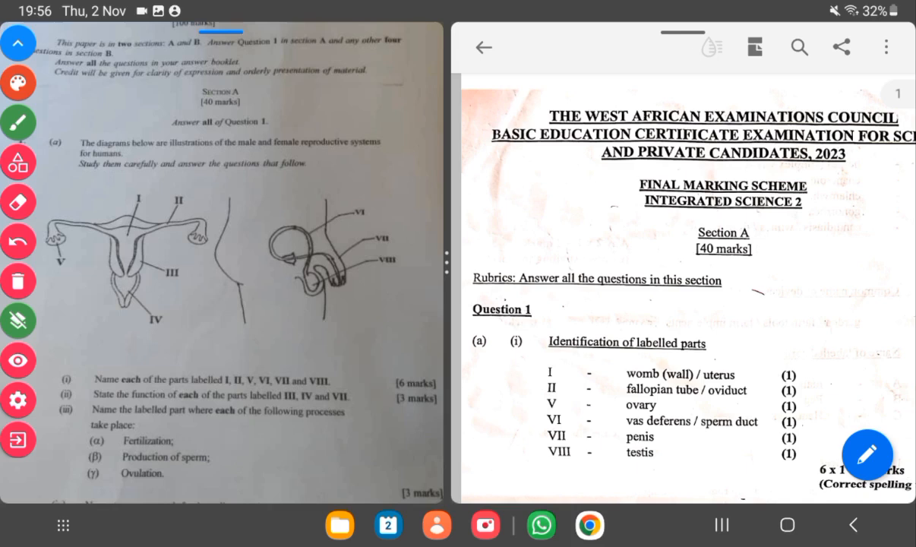
scroll("down", 3)
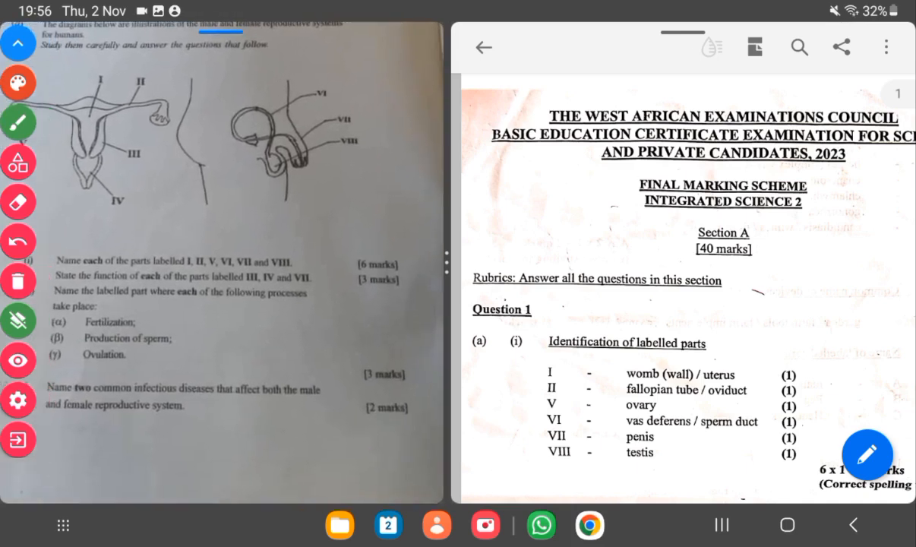
left_click(18, 358)
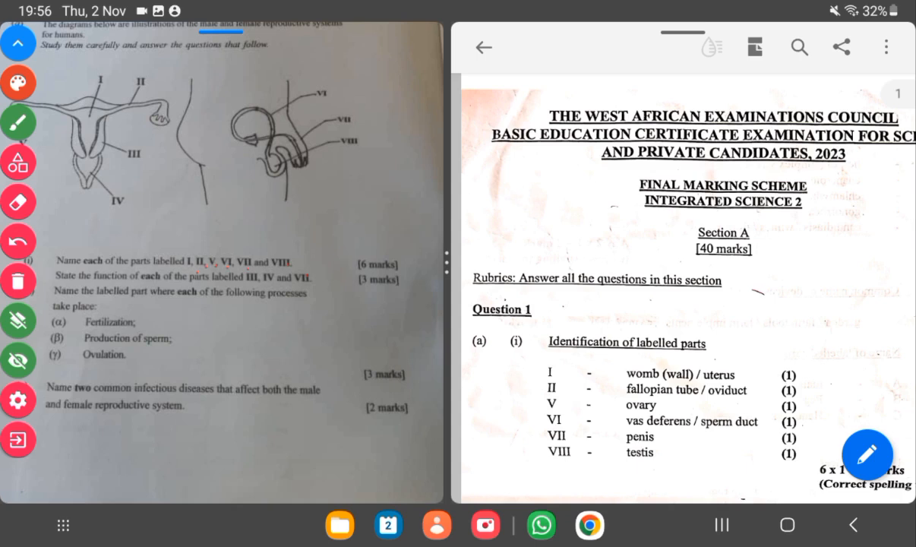
left_click(18, 360)
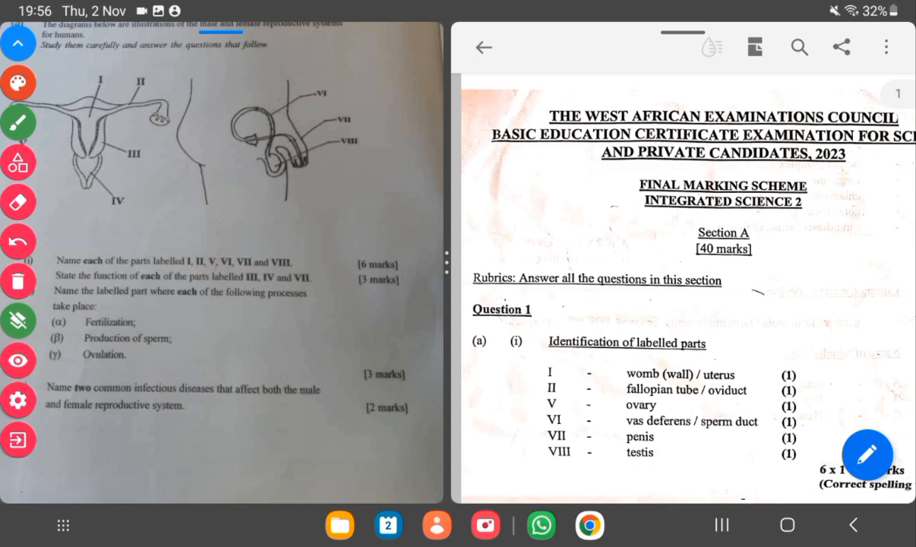
scroll("down", 3)
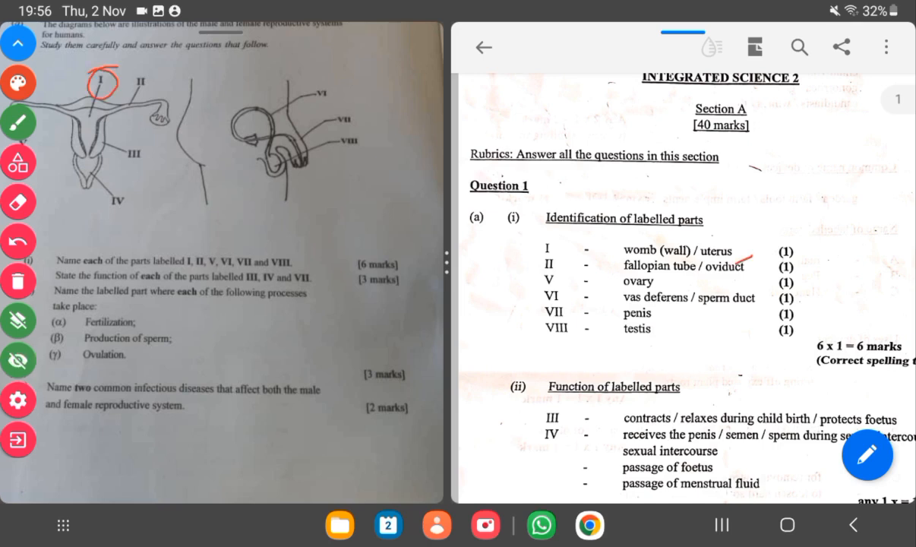
Circle labels II and another part on the female diagram, then VI, VII and VIII on the male diagram
left_click_drag(122, 72, 152, 98)
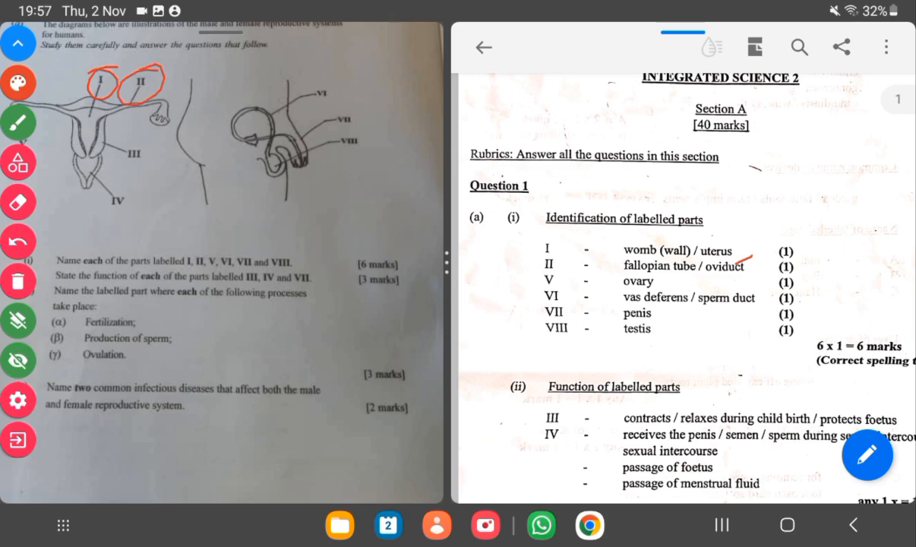
left_click_drag(246, 220, 286, 222)
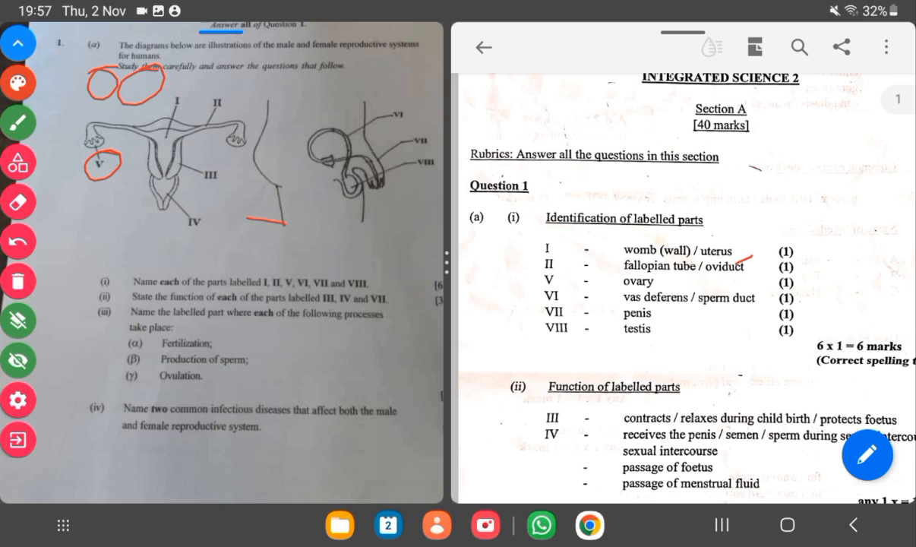
left_click_drag(382, 107, 413, 129)
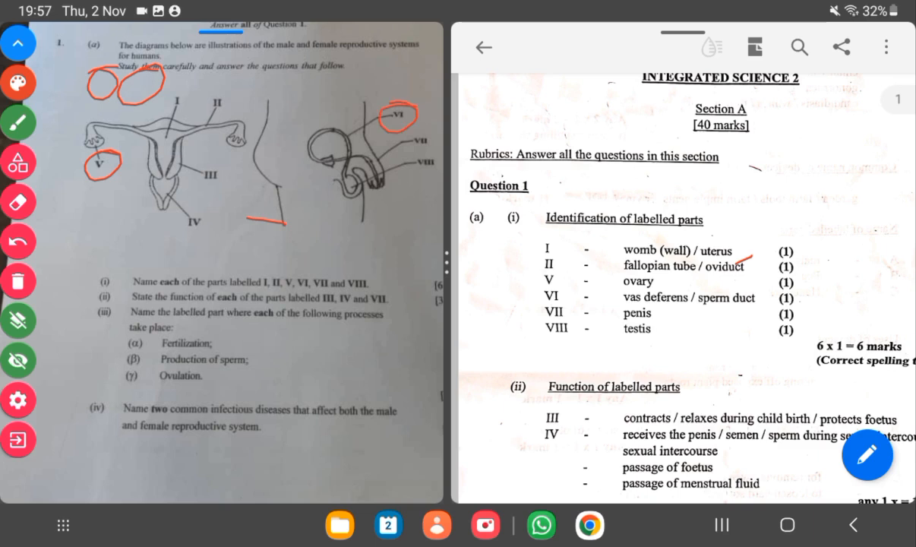
left_click_drag(395, 122, 425, 152)
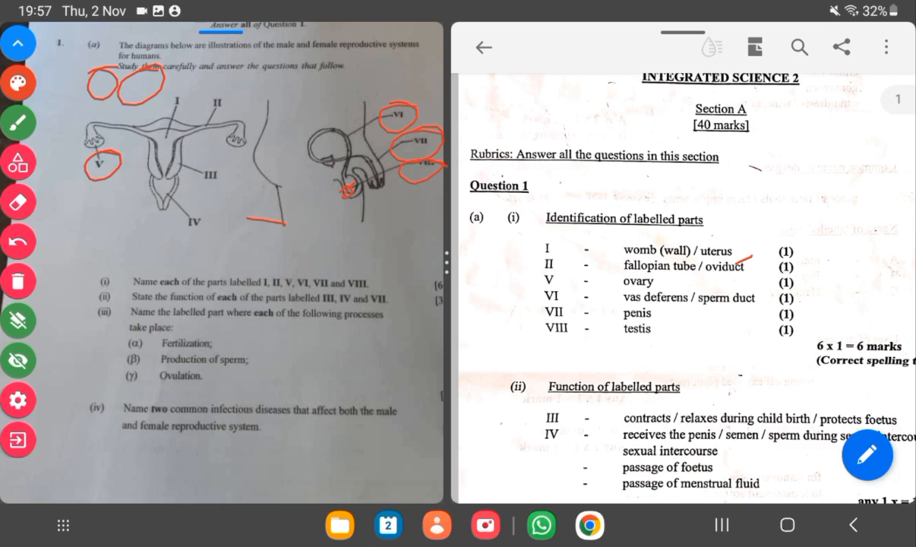
scroll("down", 3)
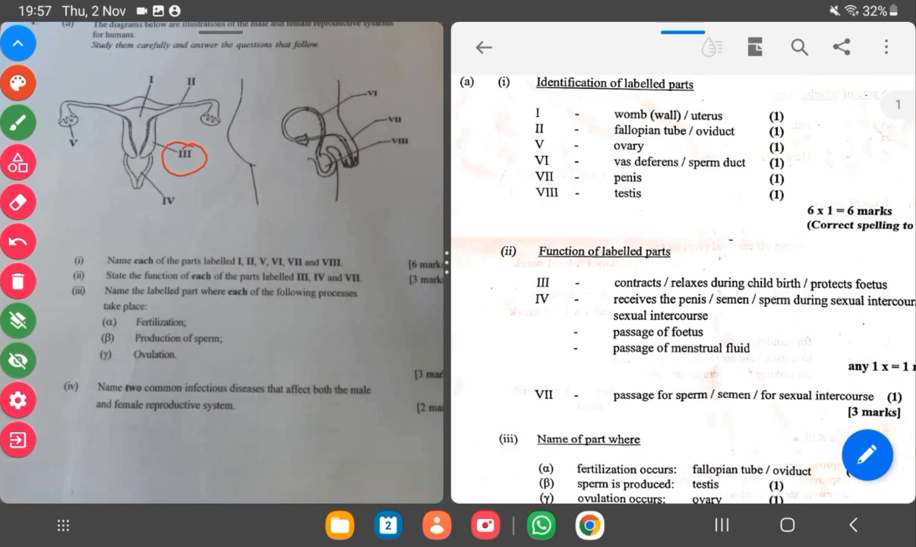
Circle III in the scheme's functions list and on the diagram, then wipe all red ink
left_click_drag(531, 283, 554, 290)
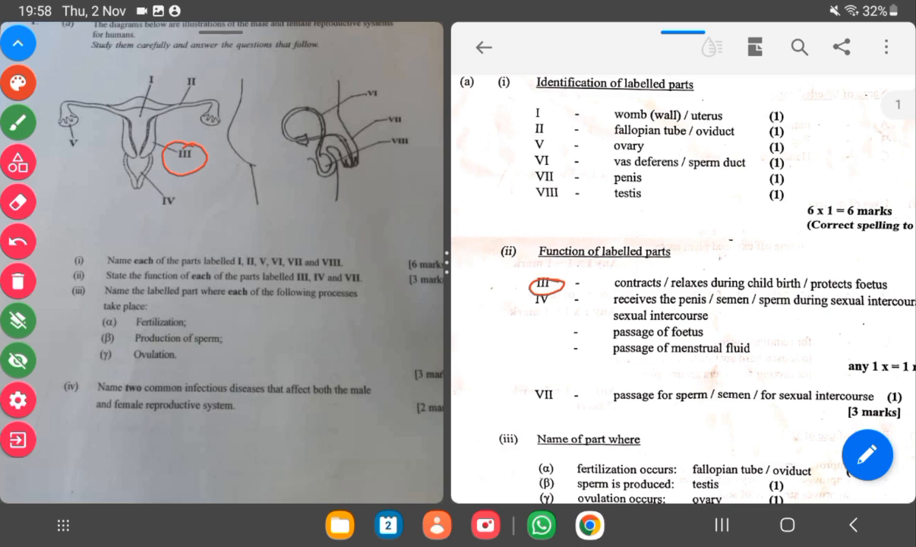
left_click_drag(134, 210, 160, 199)
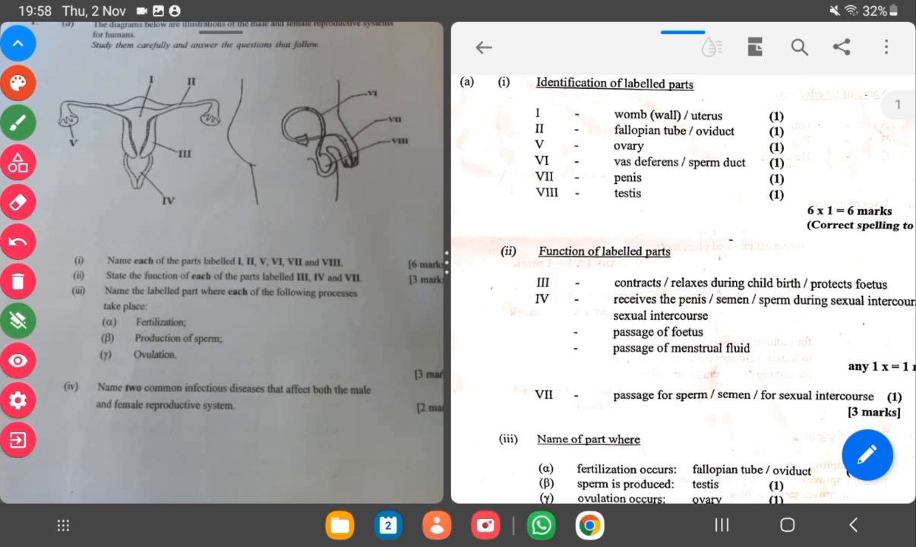
left_click(18, 361)
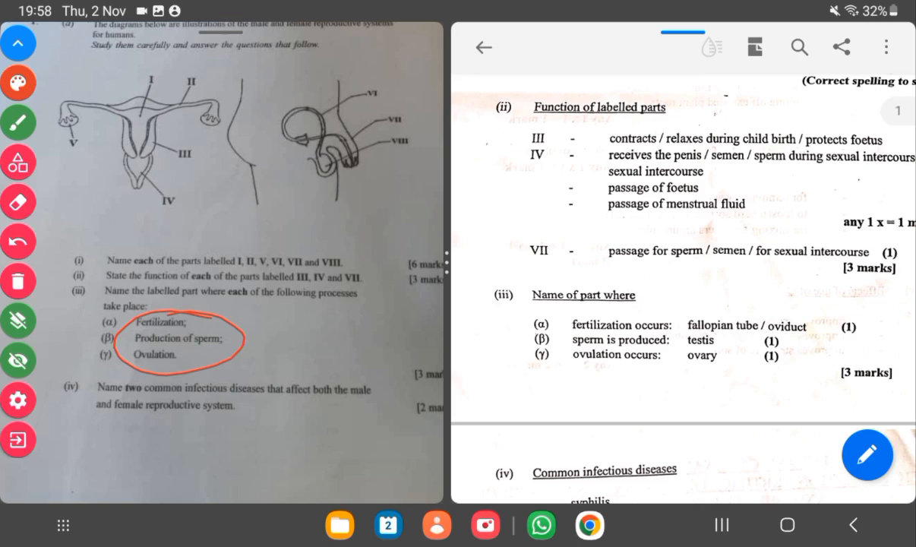
Circle the oviduct answer and the whole part (iii) answer block in the scheme
left_click_drag(687, 317, 802, 313)
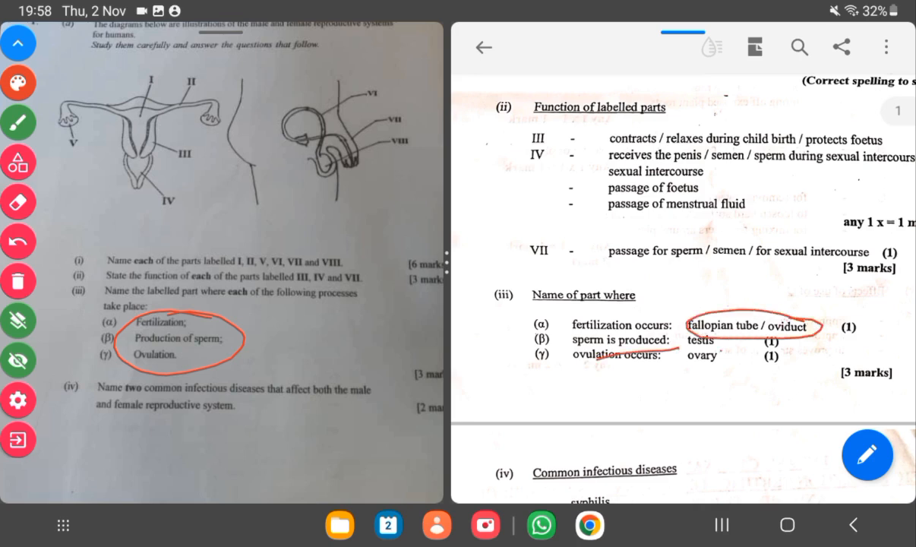
left_click_drag(681, 361, 732, 370)
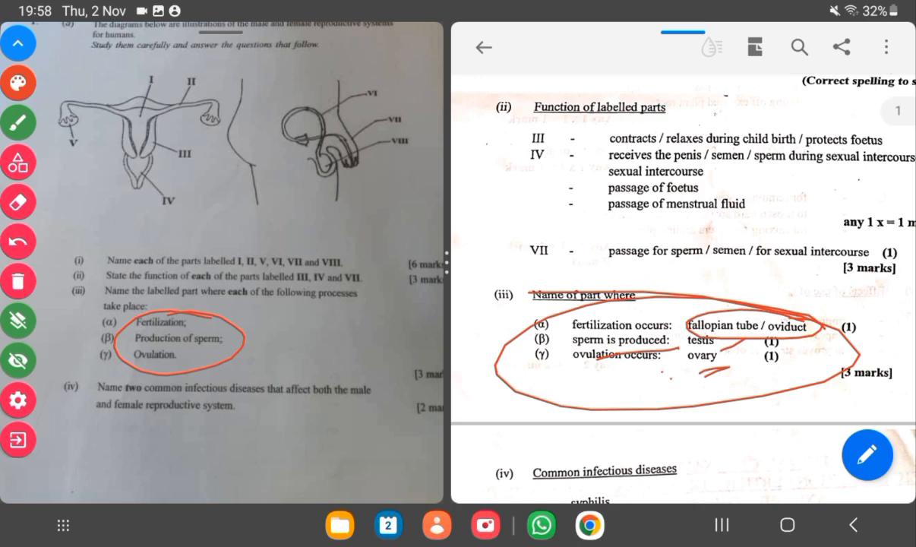
scroll("down", 3)
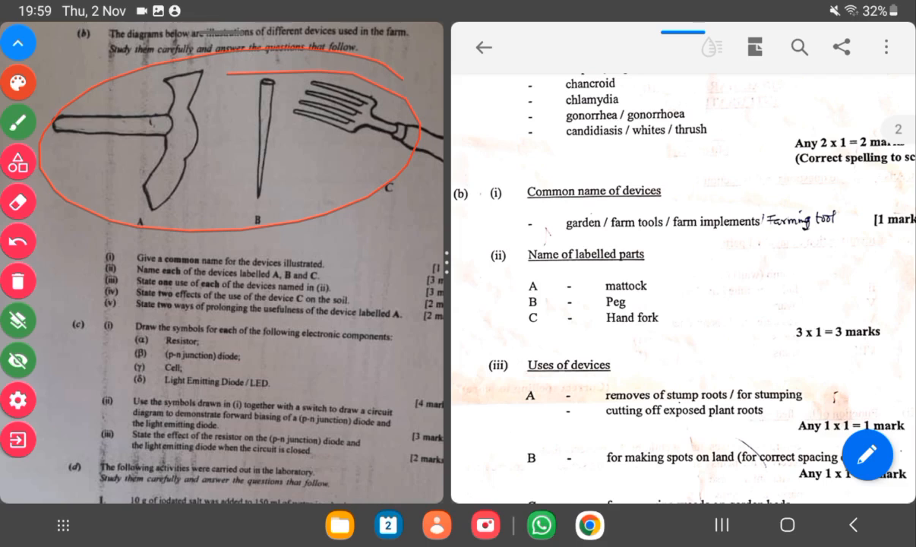
Tick the Peg and Hand fork answers and question (ii) on the paper, then erase all red marks
left_click_drag(659, 293, 693, 284)
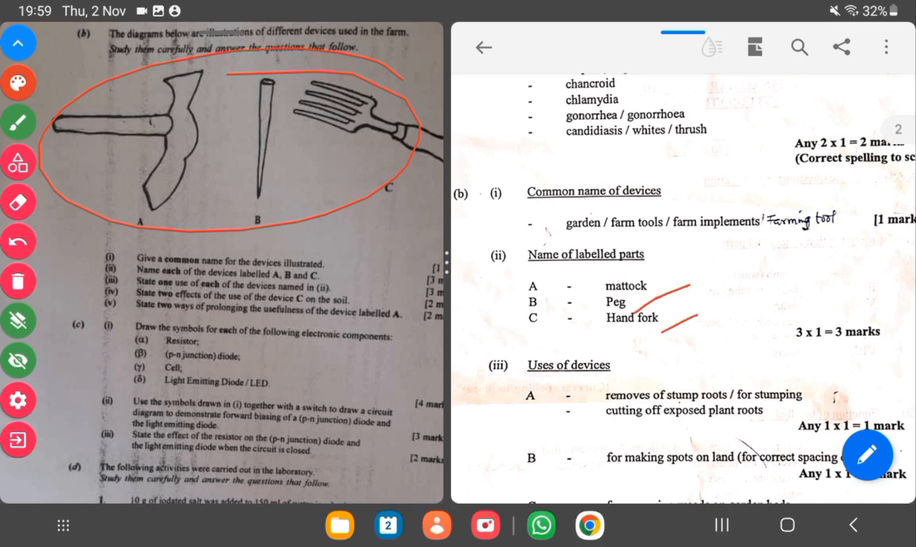
left_click_drag(334, 270, 365, 264)
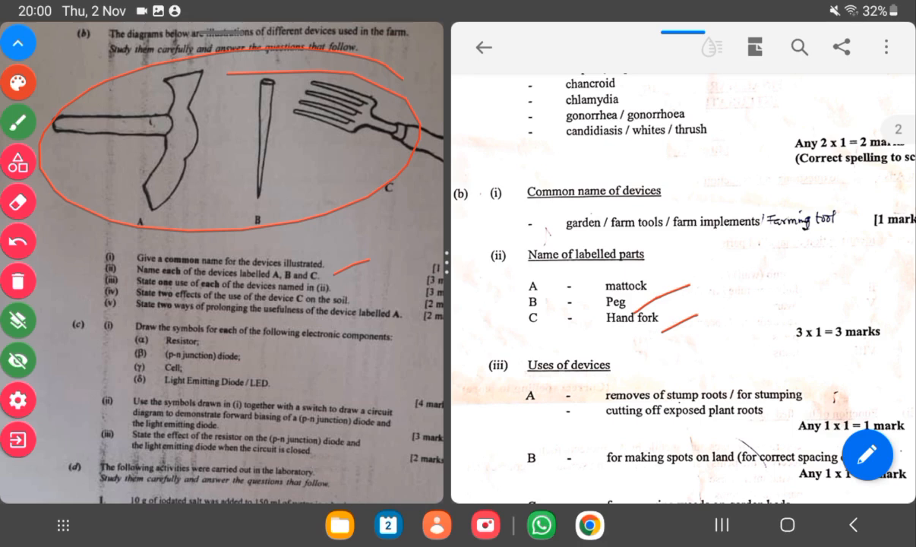
left_click_drag(661, 191, 828, 196)
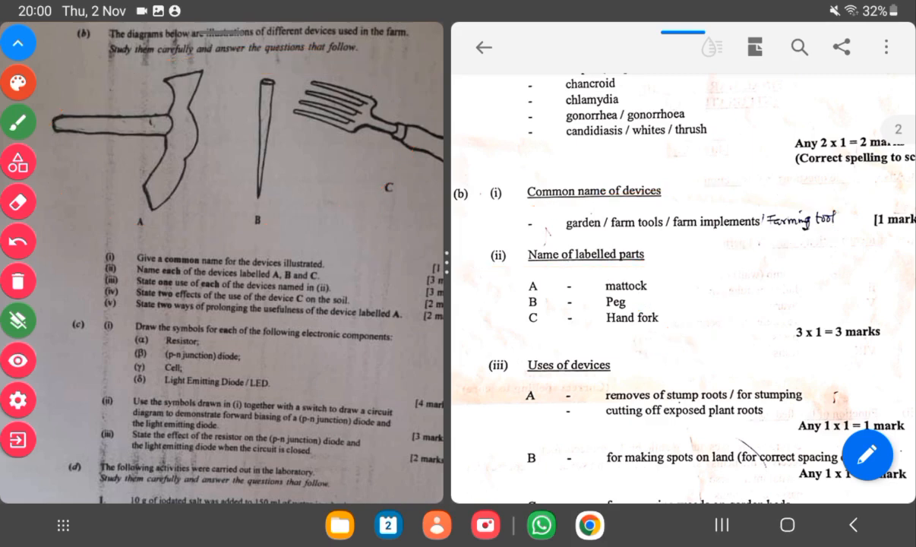
Circle device labels B and C under the farm devices, clearing and redrawing the circles
scroll("down", 3)
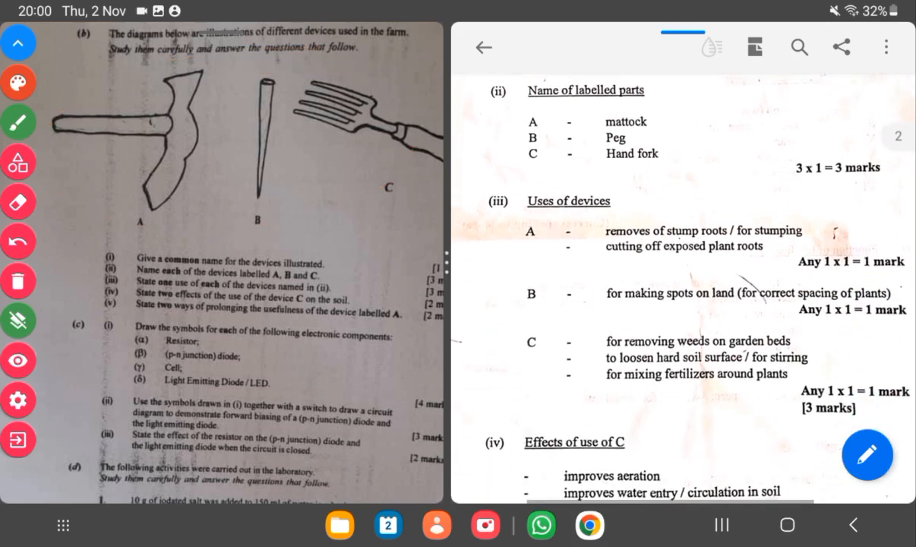
scroll("down", 3)
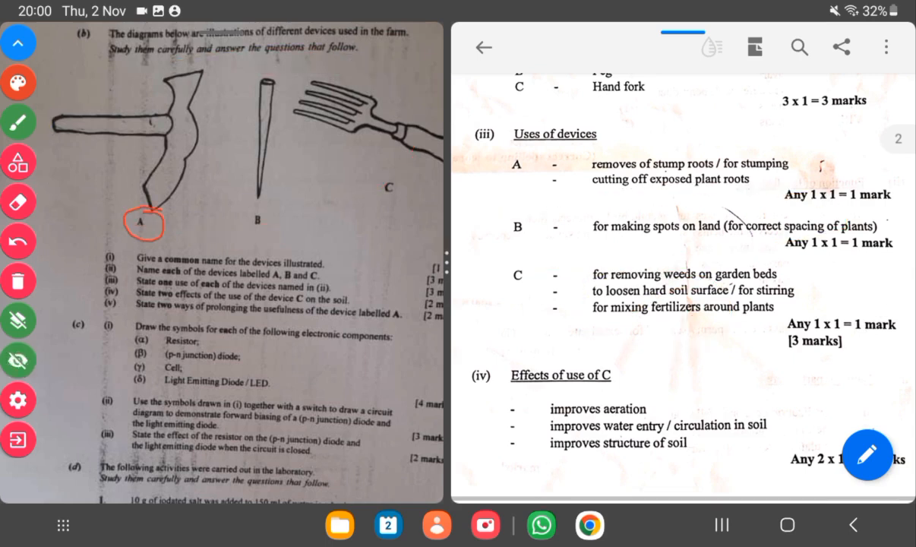
left_click_drag(258, 225, 395, 189)
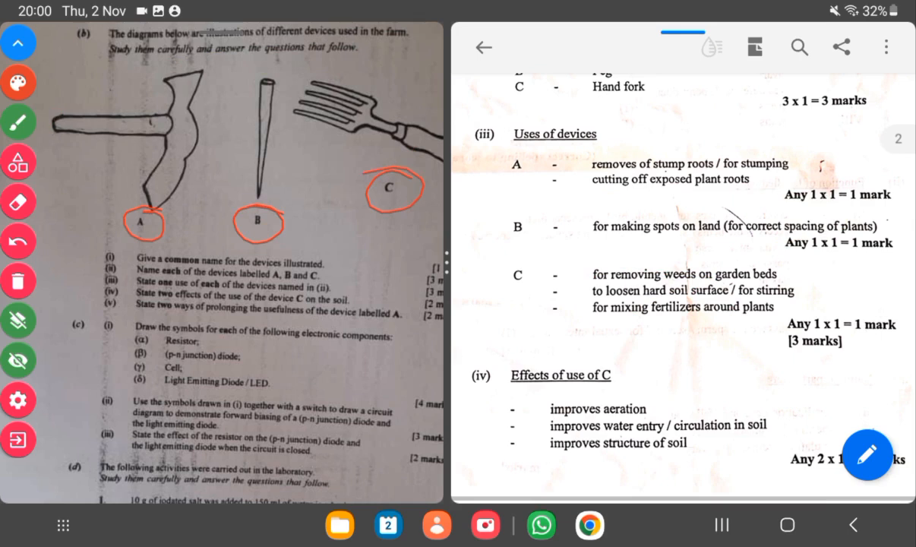
left_click_drag(516, 152, 516, 175)
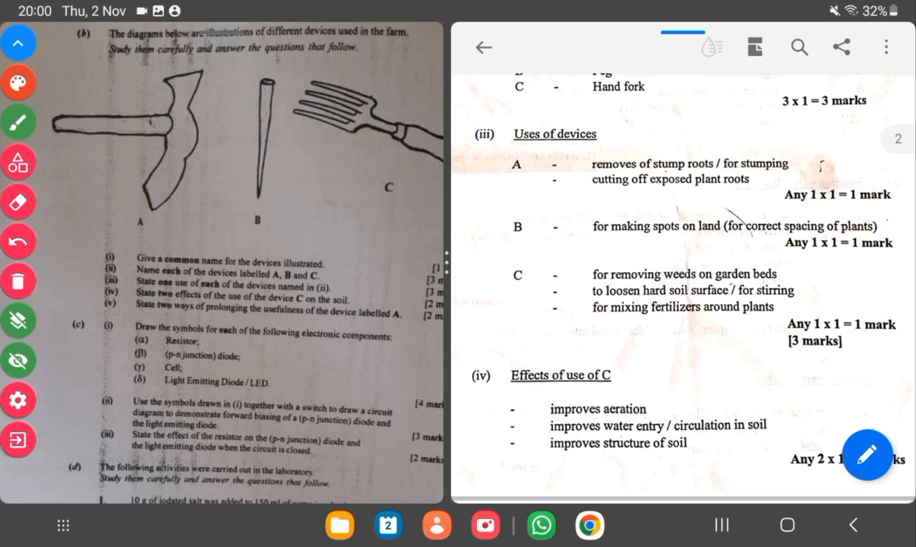
left_click_drag(258, 212, 395, 185)
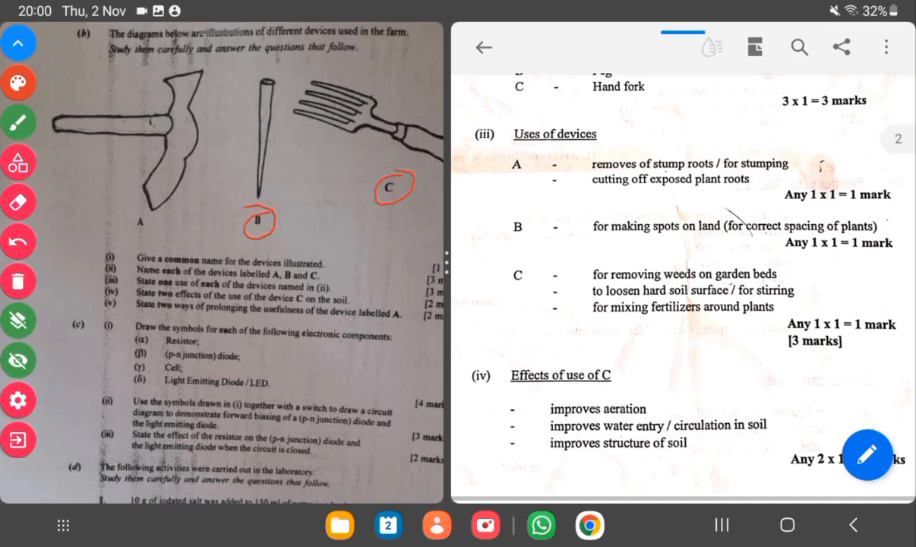
left_click_drag(122, 228, 160, 220)
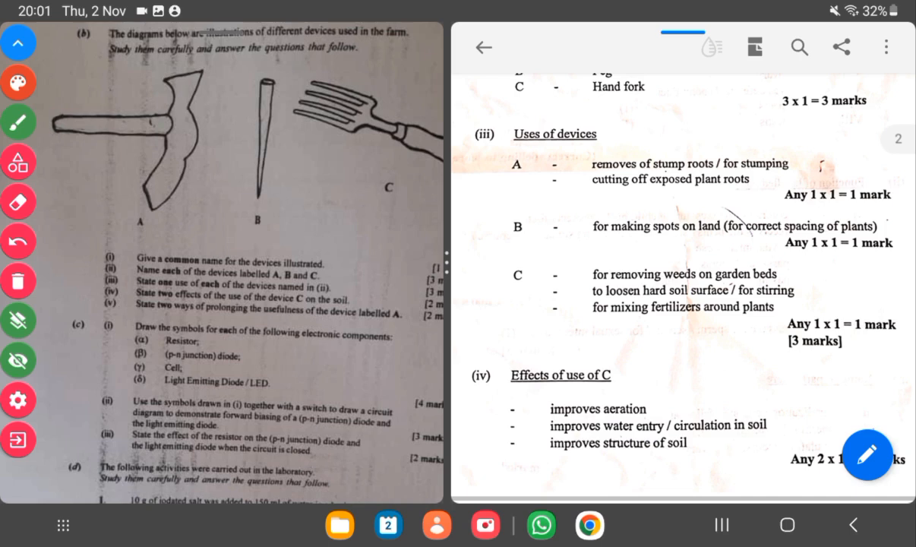
Circle the scheme's list of ways of prolonging the usefulness of device A
left_click_drag(654, 365, 647, 452)
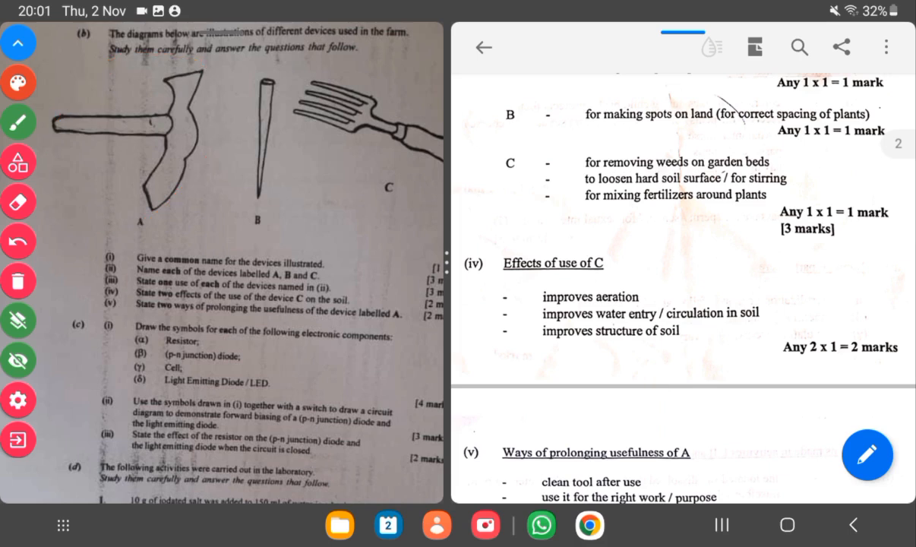
left_click_drag(777, 319, 776, 441)
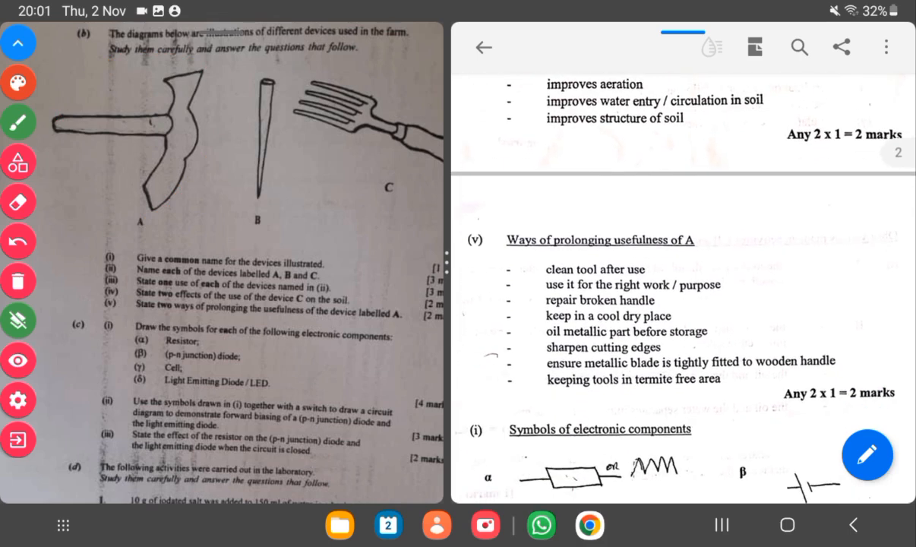
left_click_drag(517, 296, 774, 433)
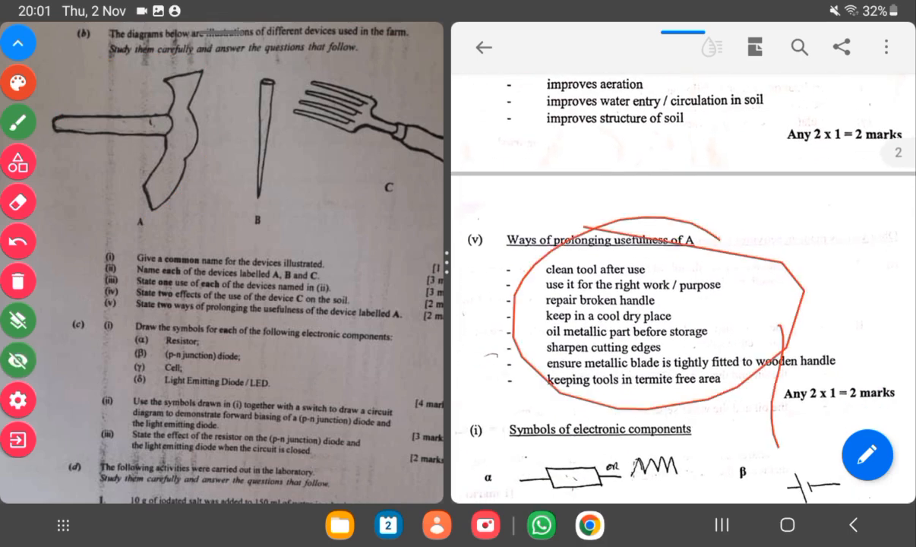
scroll("down", 3)
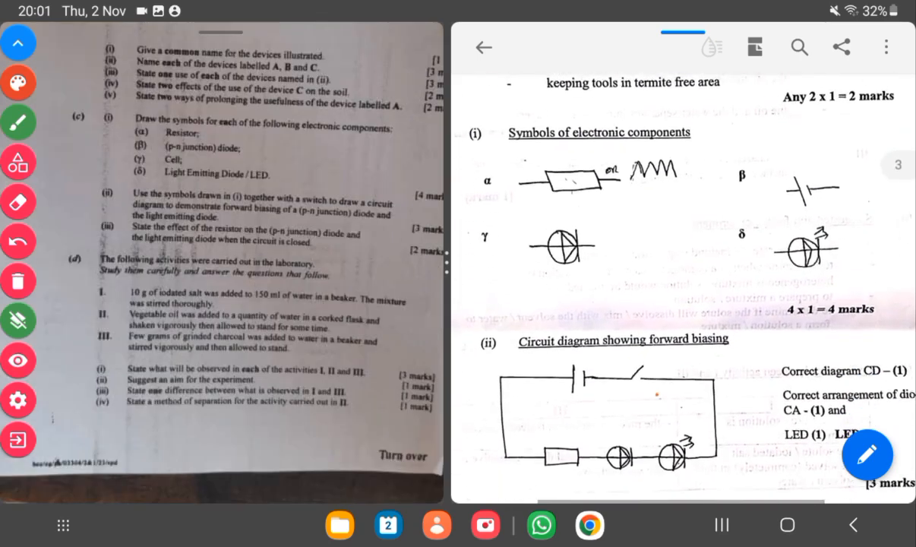
scroll("down", 3)
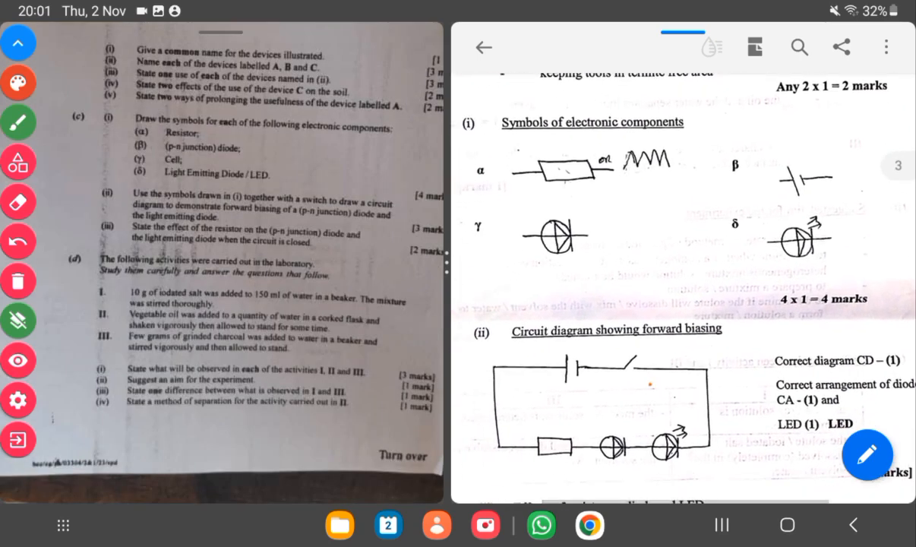
left_click(19, 359)
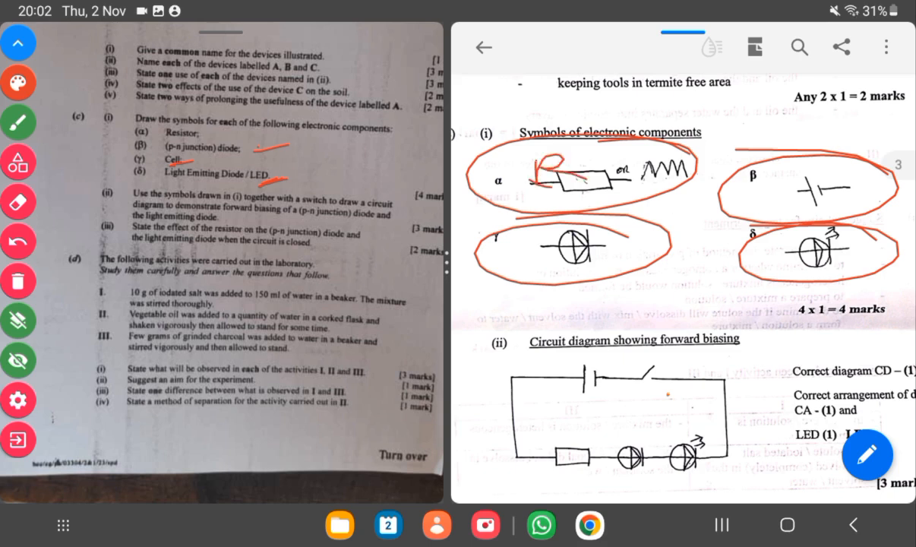
left_click_drag(760, 174, 835, 197)
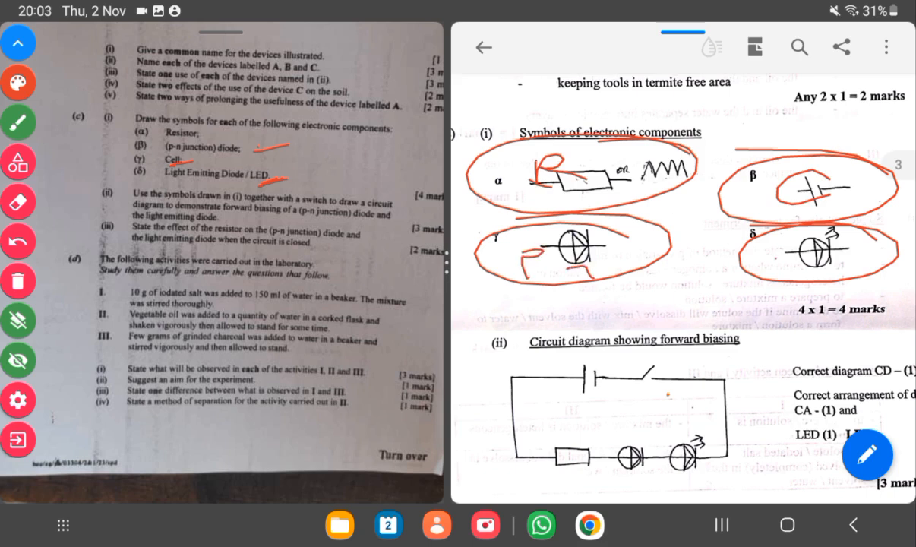
left_click_drag(775, 243, 812, 271)
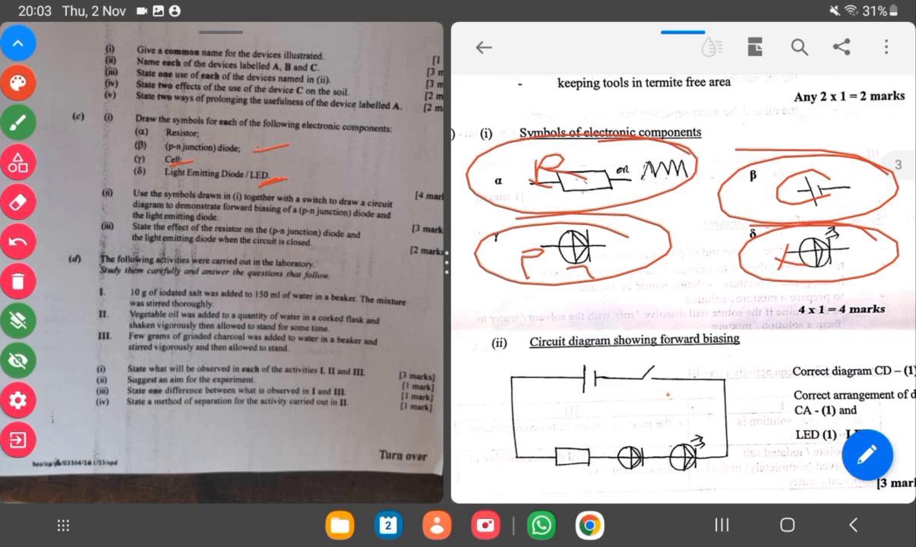
left_click(17, 201)
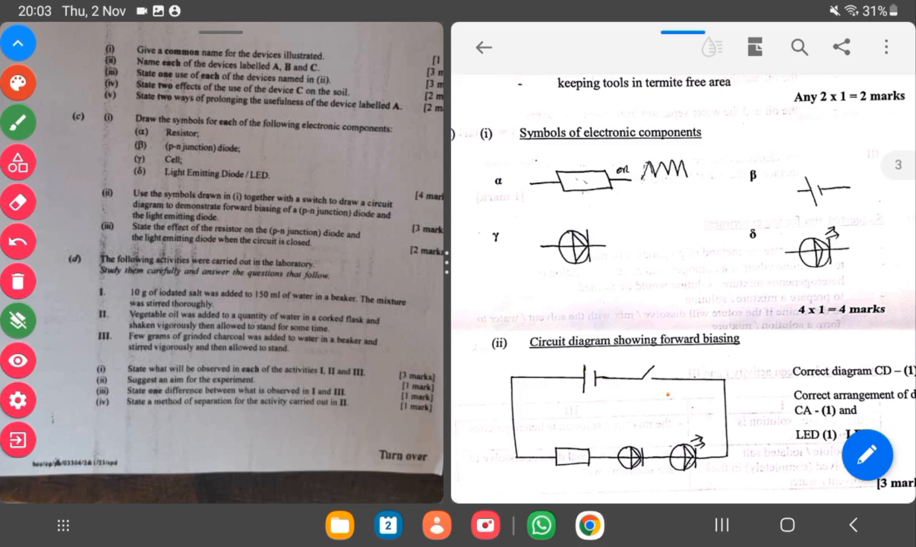
Circle question (iii) on the paper and underline the resistor-effect answer in the scheme
scroll("down", 3)
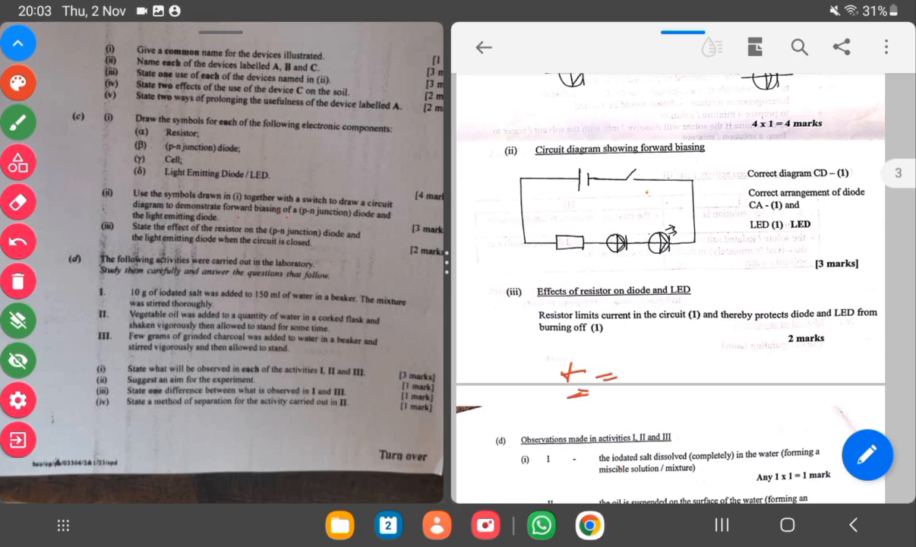
left_click_drag(600, 228, 646, 255)
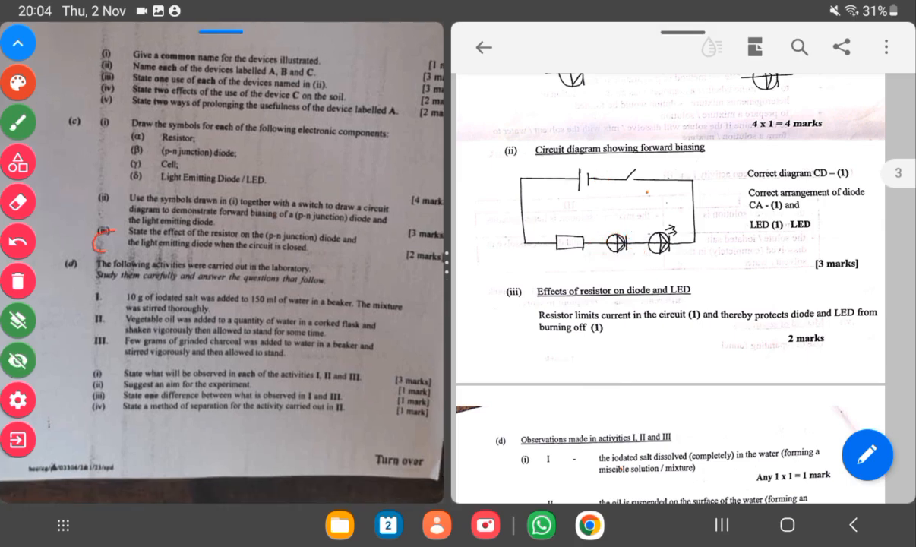
left_click_drag(94, 243, 114, 235)
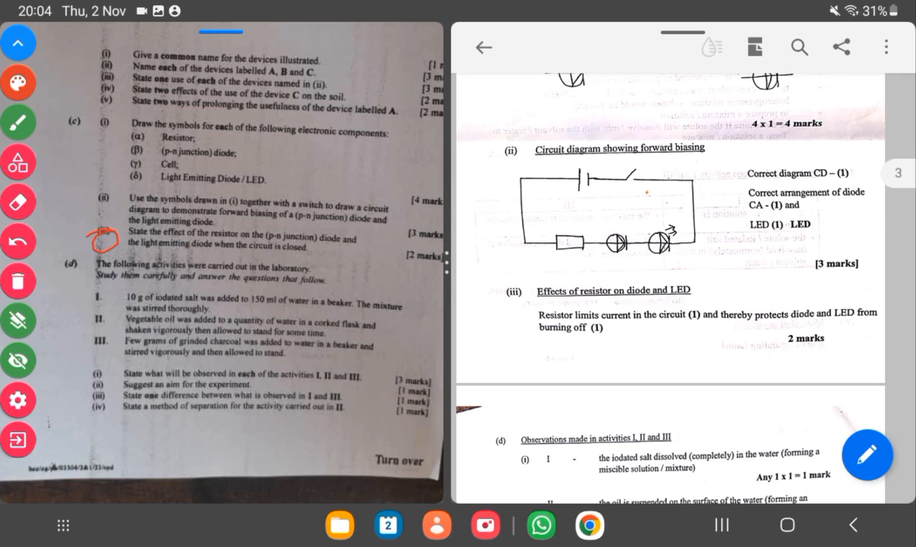
left_click_drag(529, 353, 782, 340)
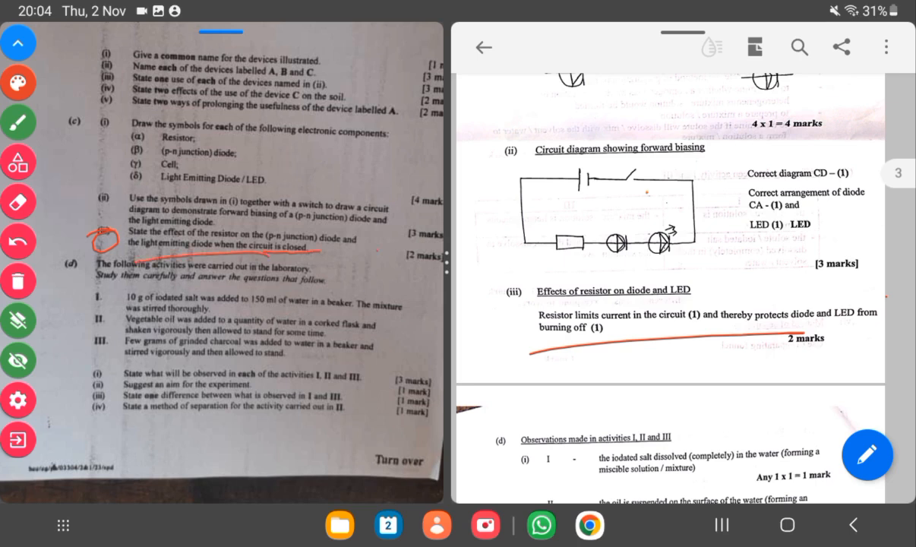
left_click_drag(805, 303, 877, 327)
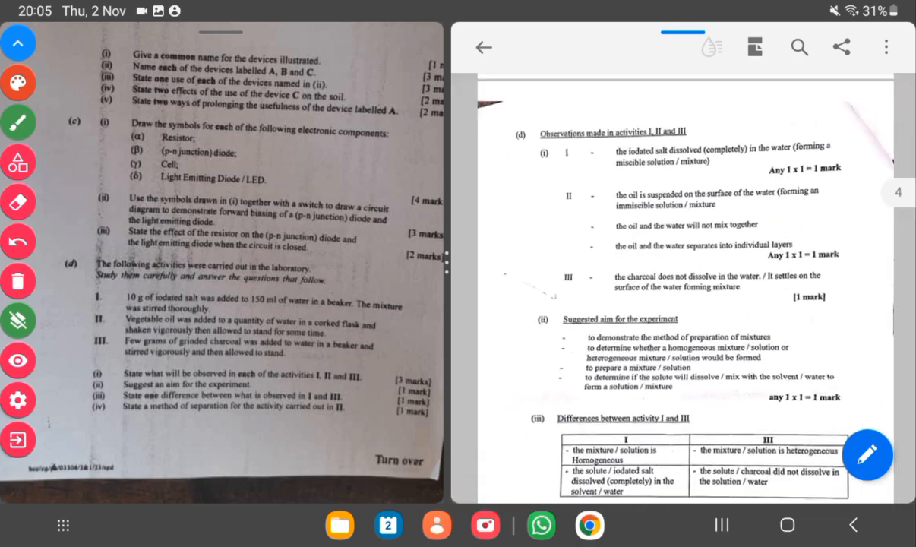
Circle the observation answers for activities I and II and mark the scheme beside them
left_click_drag(92, 262, 342, 281)
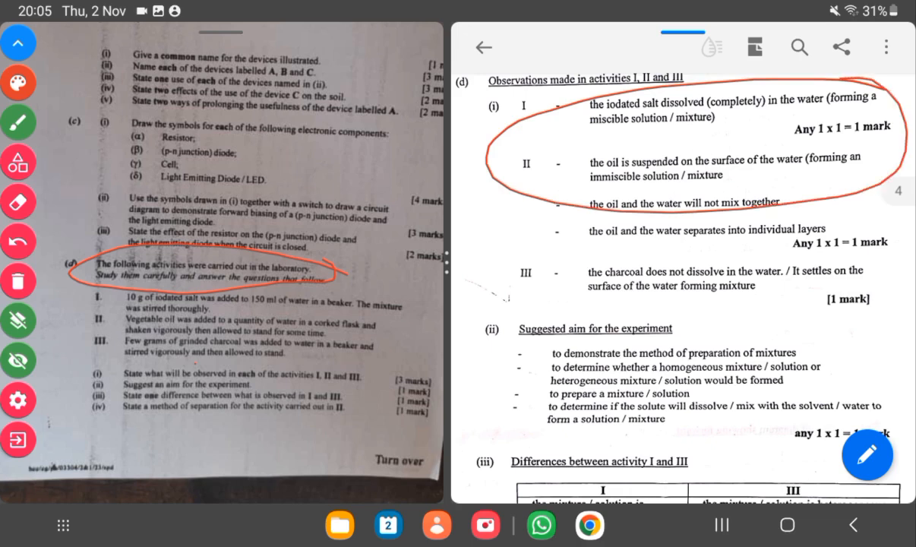
left_click_drag(668, 138, 729, 137)
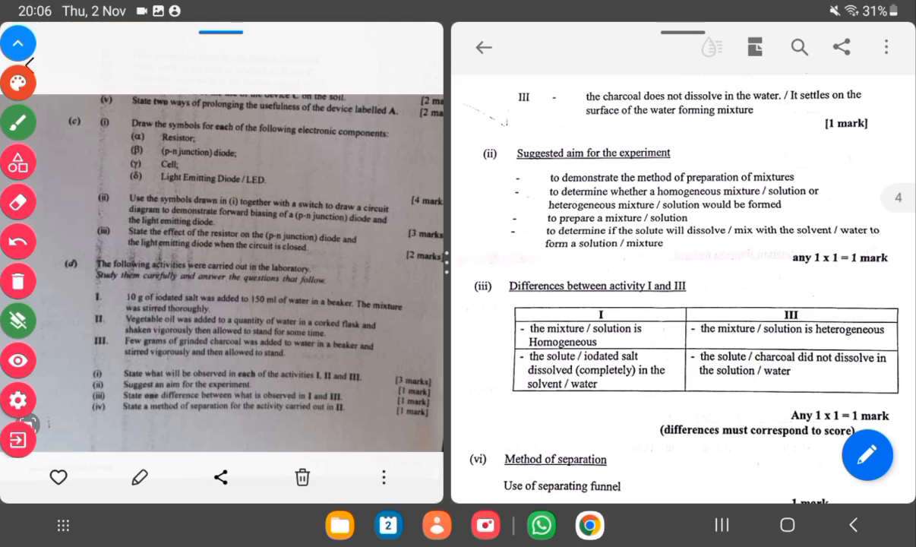
Move the scheme down past the aims and turn the exam paper to the Section B page
scroll("down", 3)
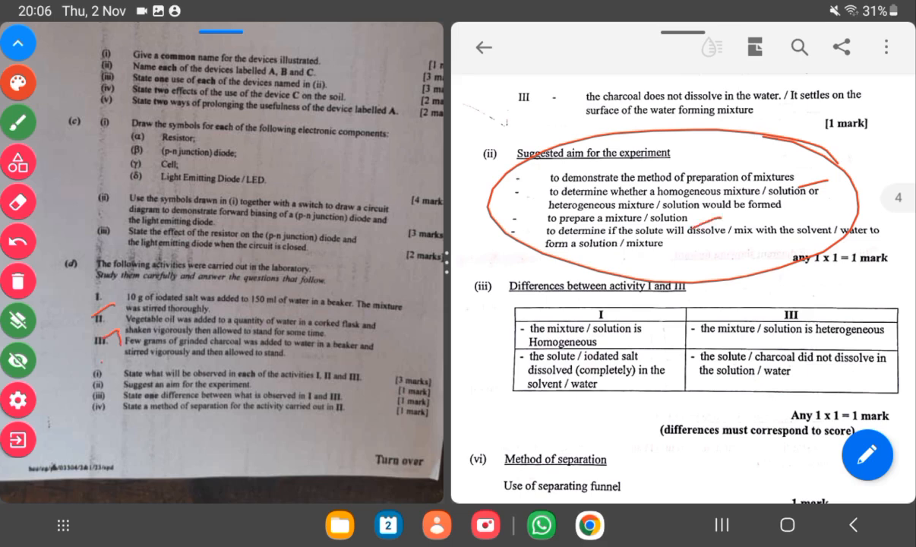
scroll("down", 3)
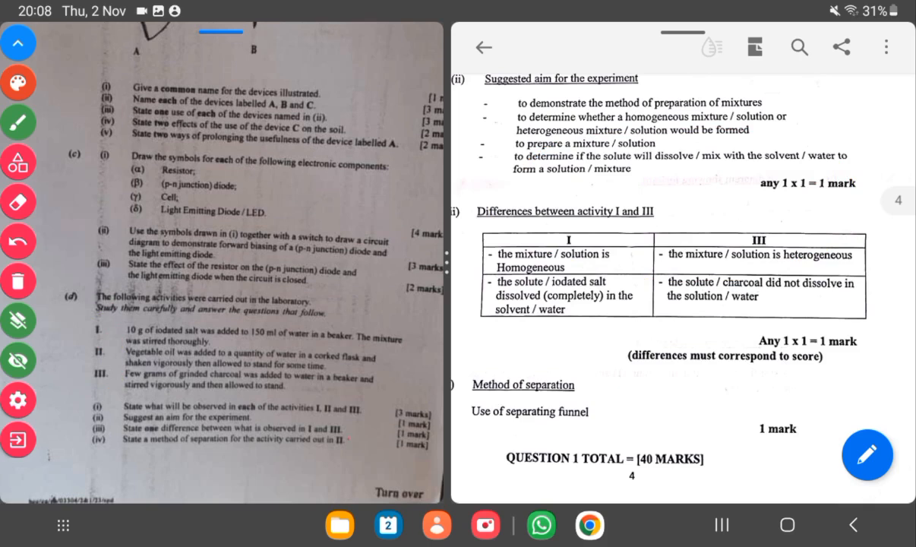
left_click_drag(350, 441, 363, 426)
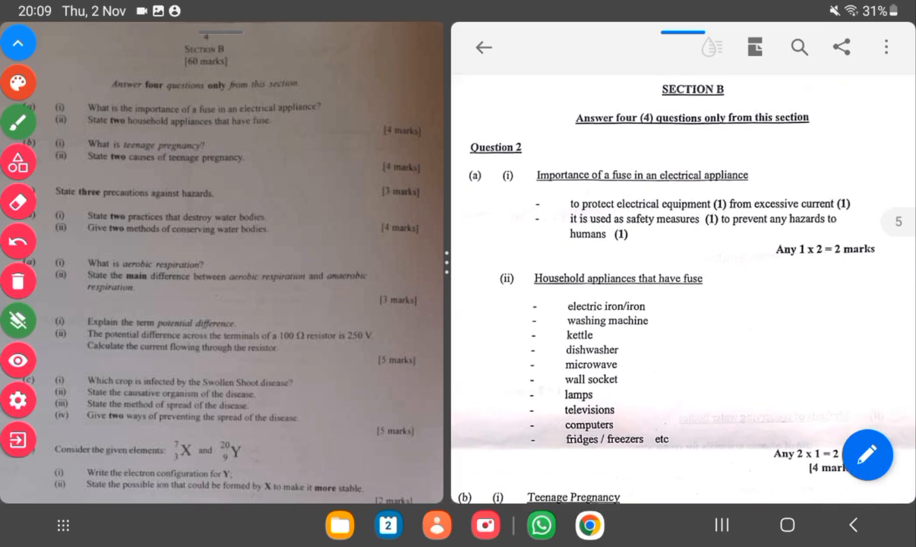
Clear the old ink and circle the fuse importance answers in the scheme
scroll("down", 3)
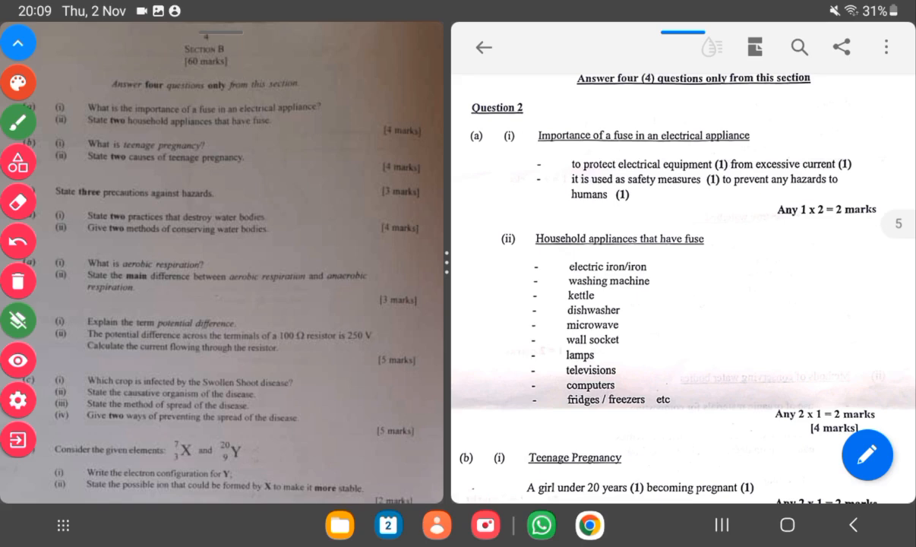
left_click(18, 362)
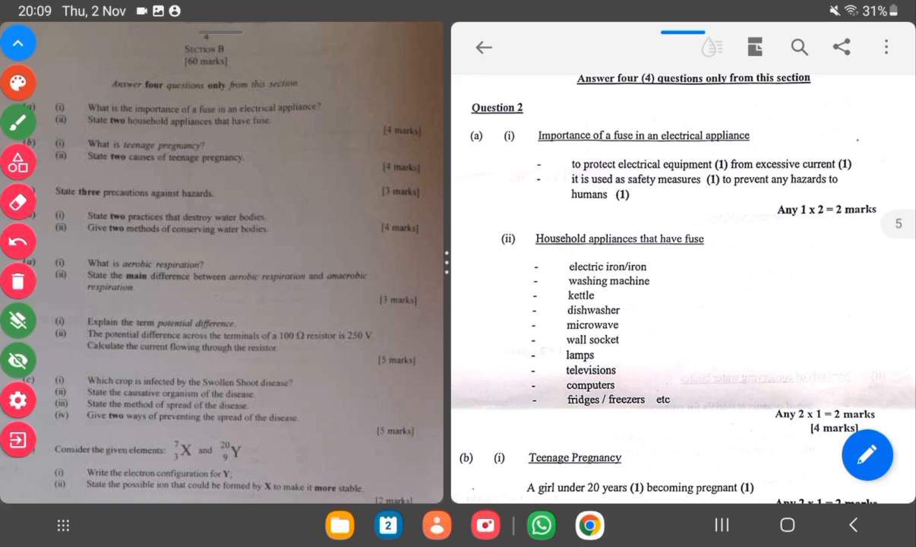
left_click_drag(547, 149, 874, 197)
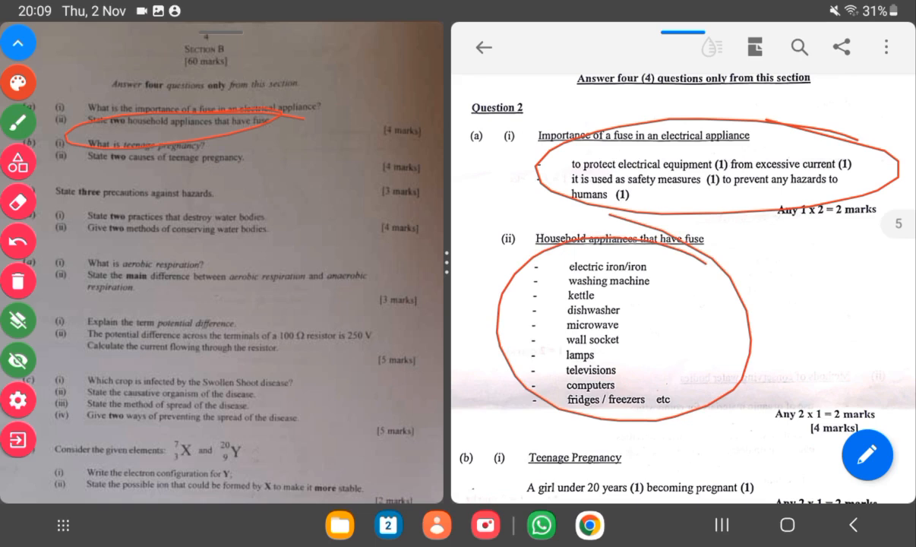
scroll("down", 3)
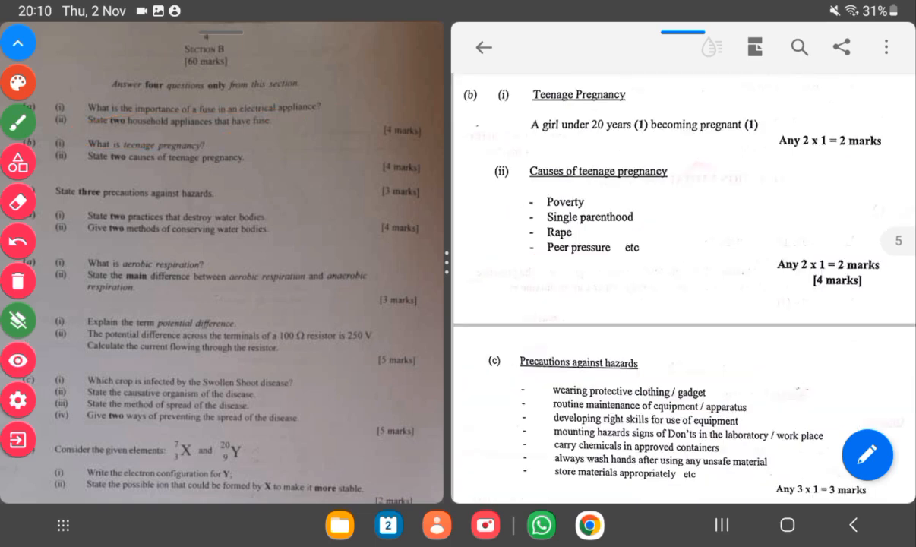
Circle the teenage pregnancy answers, then advance the scheme past Question 2's total to Question 3
scroll("down", 3)
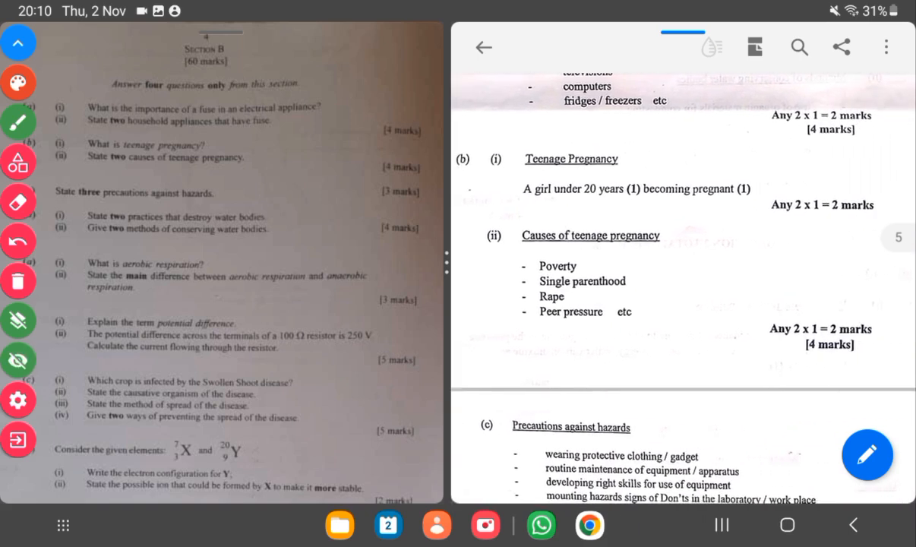
left_click_drag(521, 210, 752, 203)
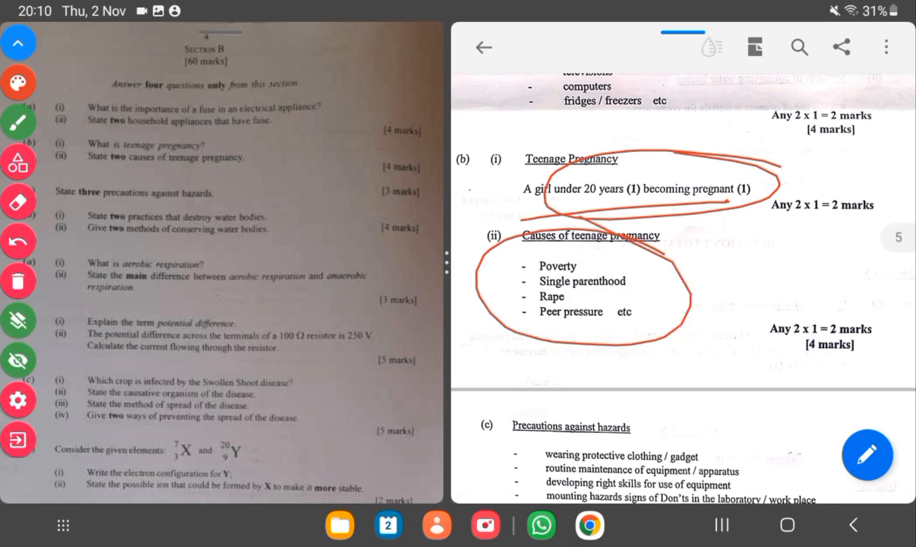
scroll("down", 3)
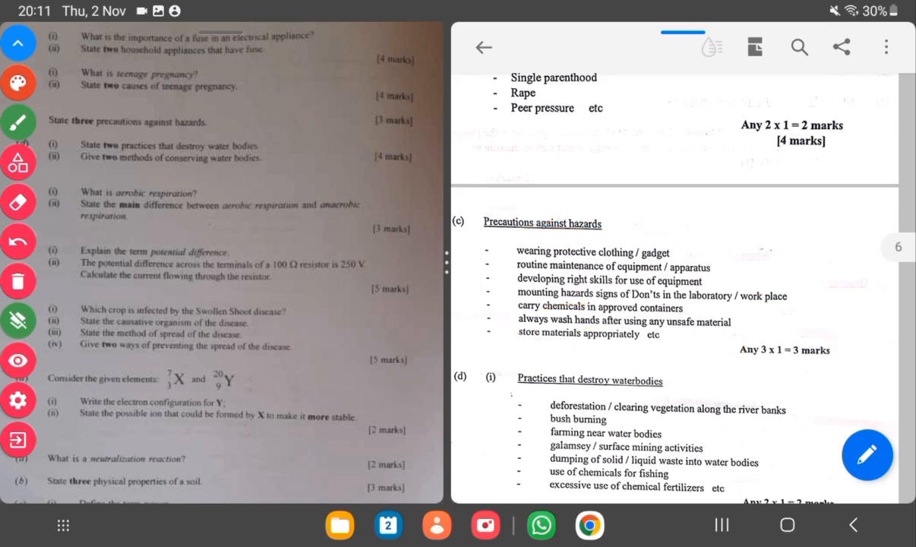
scroll("down", 3)
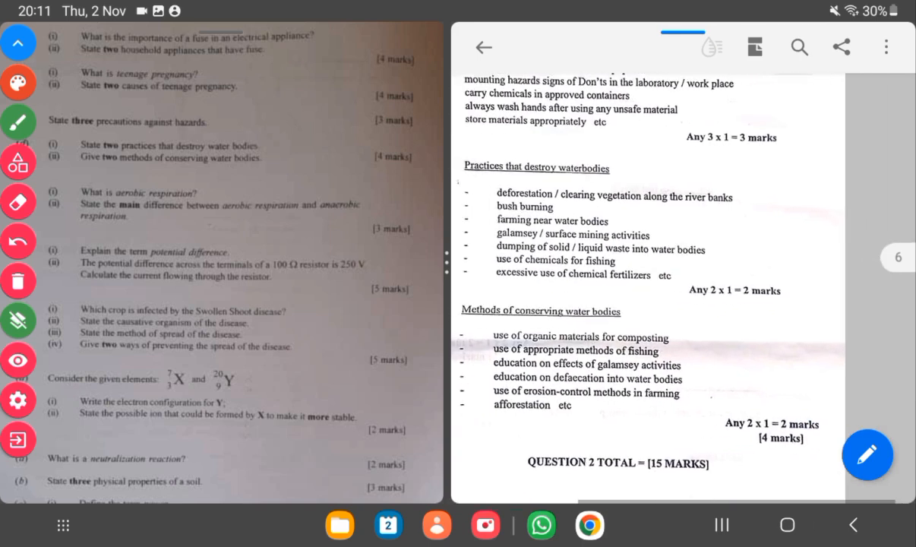
scroll("down", 3)
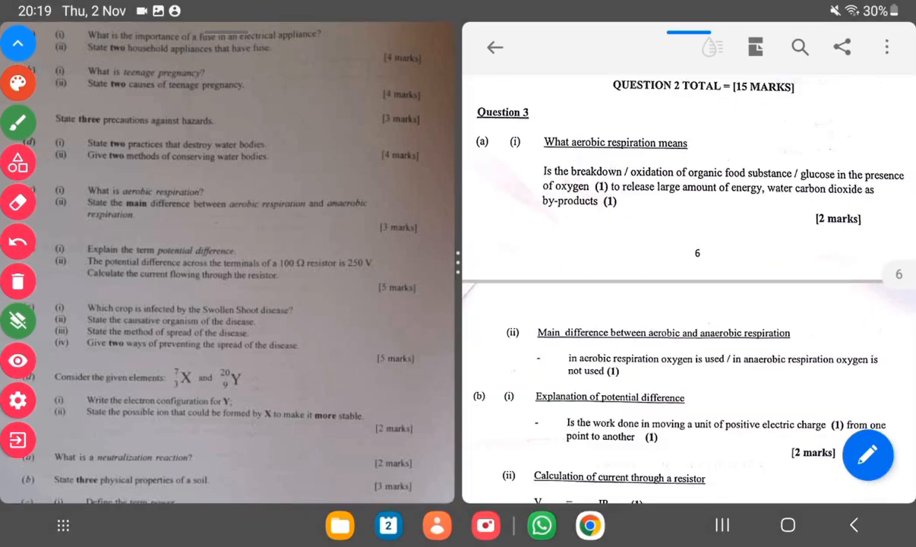
Circle the aerobic respiration question in red and underline the main-difference part (ii) answer
scroll("down", 3)
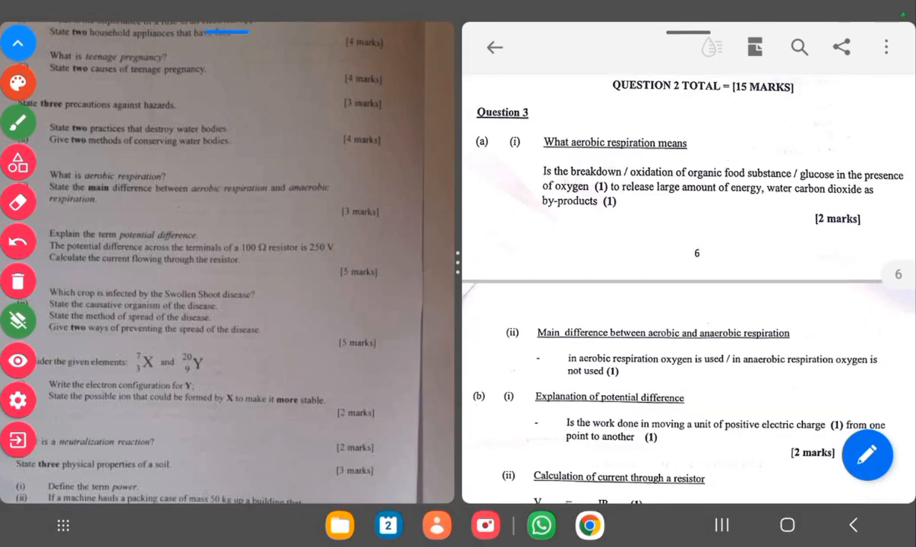
left_click_drag(54, 170, 159, 160)
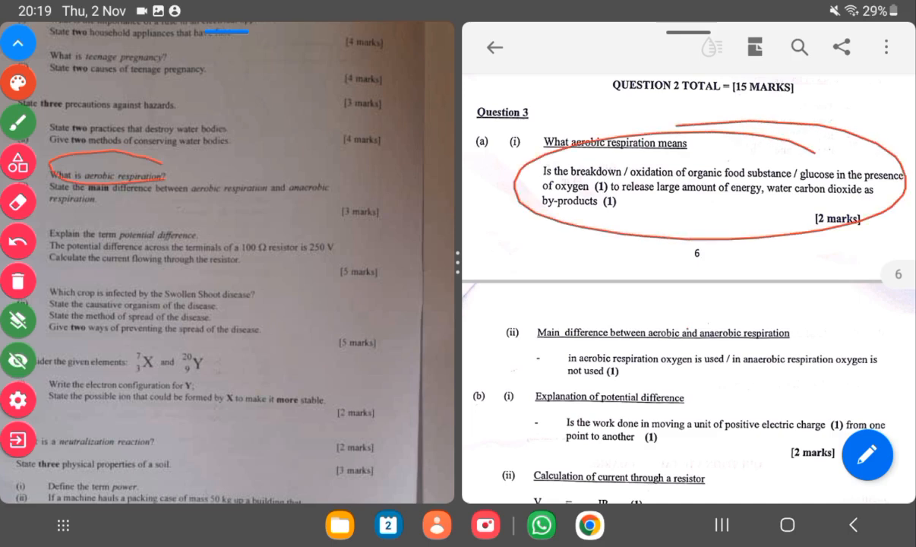
left_click_drag(742, 205, 835, 194)
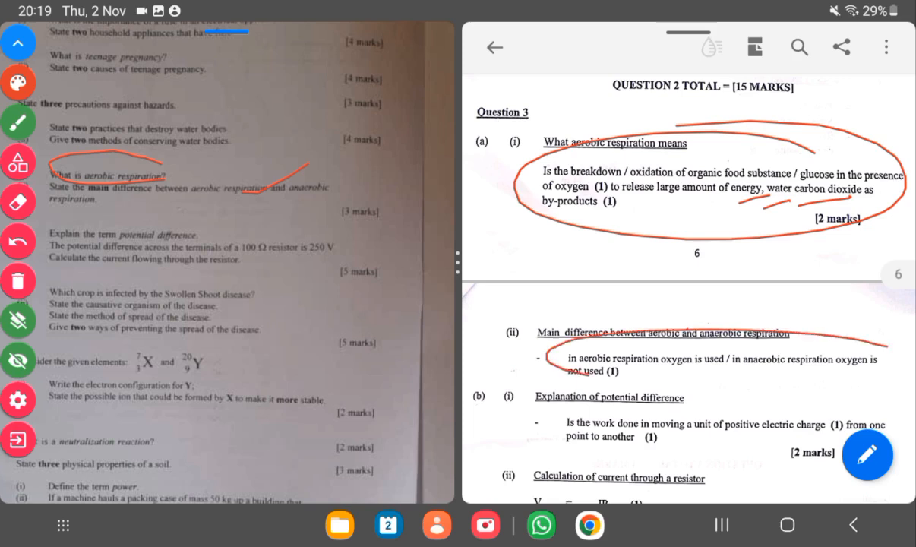
Clear the red markings and move the scheme down to the swollen shoot disease answers
left_click_drag(544, 346, 881, 372)
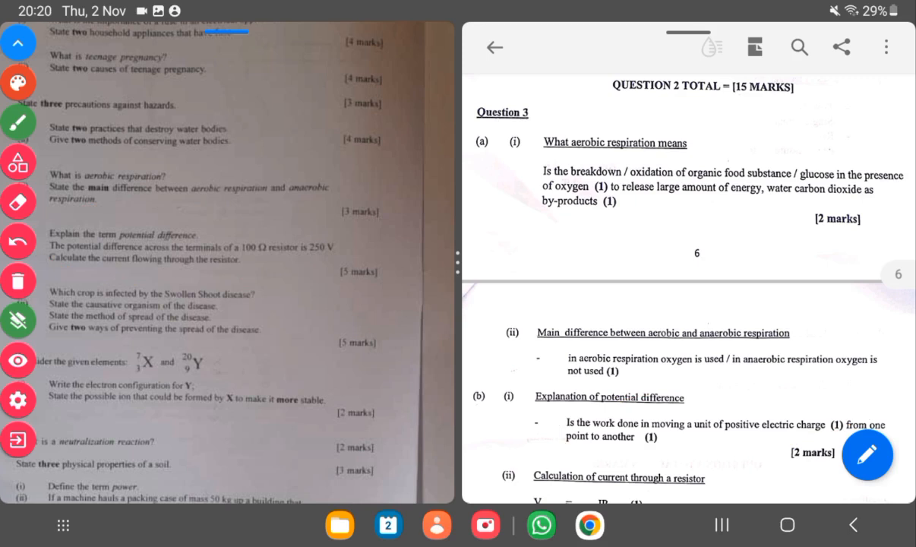
scroll("down", 3)
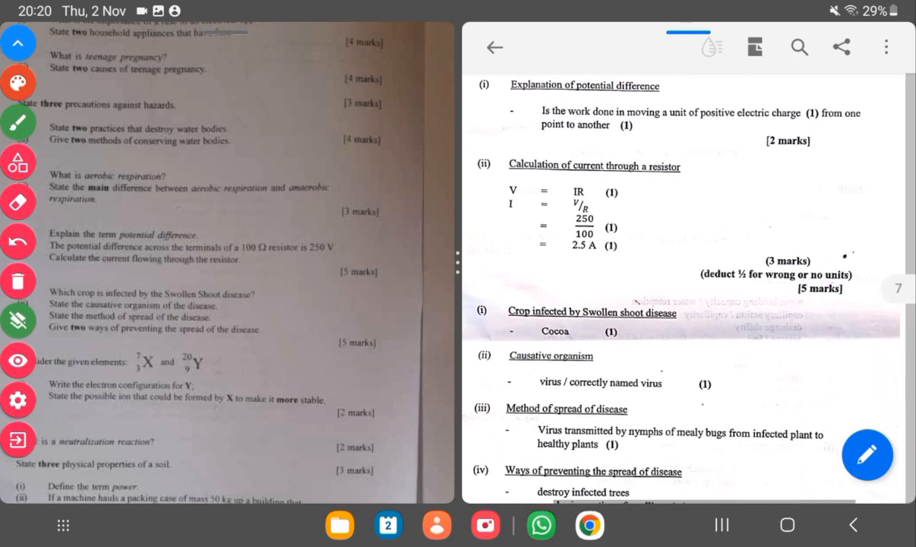
Circle the 'Cocoa' and 'virus / correctly named virus' swollen shoot answers in red
left_click(17, 356)
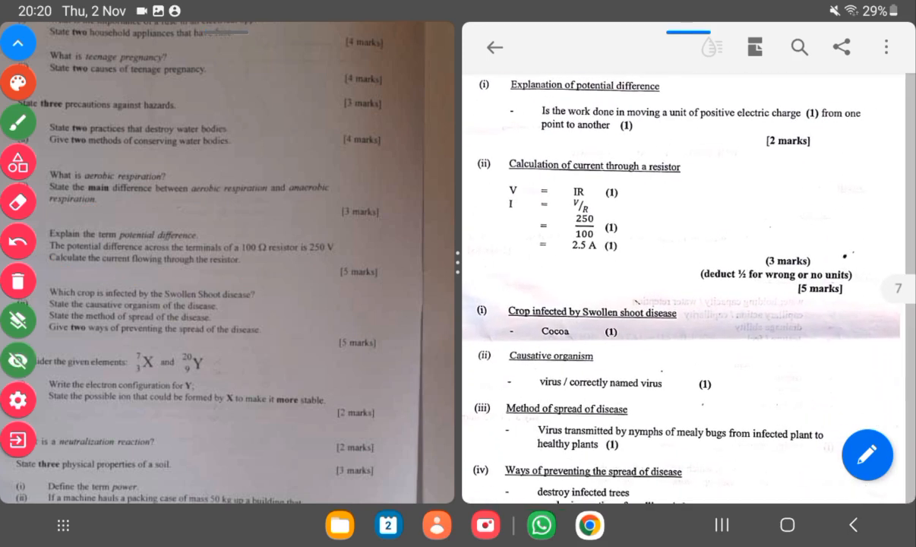
left_click_drag(556, 251, 614, 248)
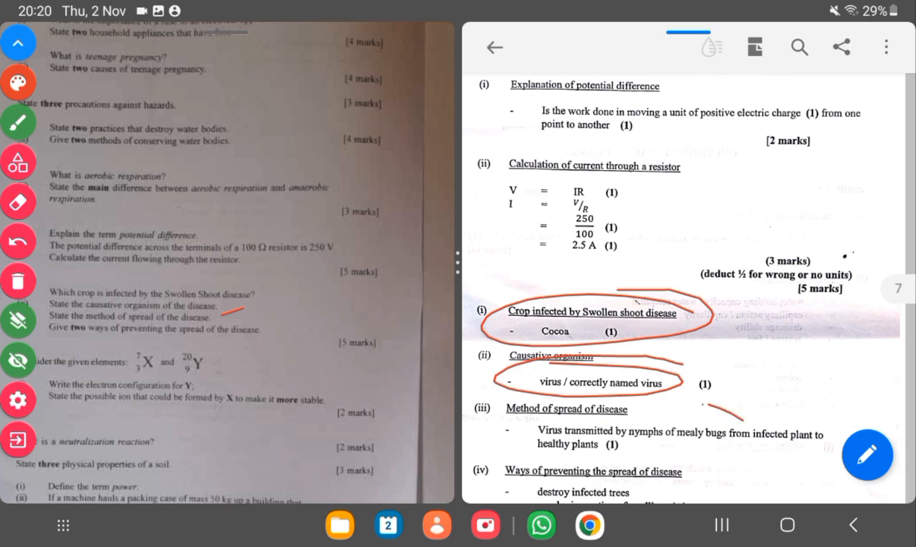
scroll("down", 3)
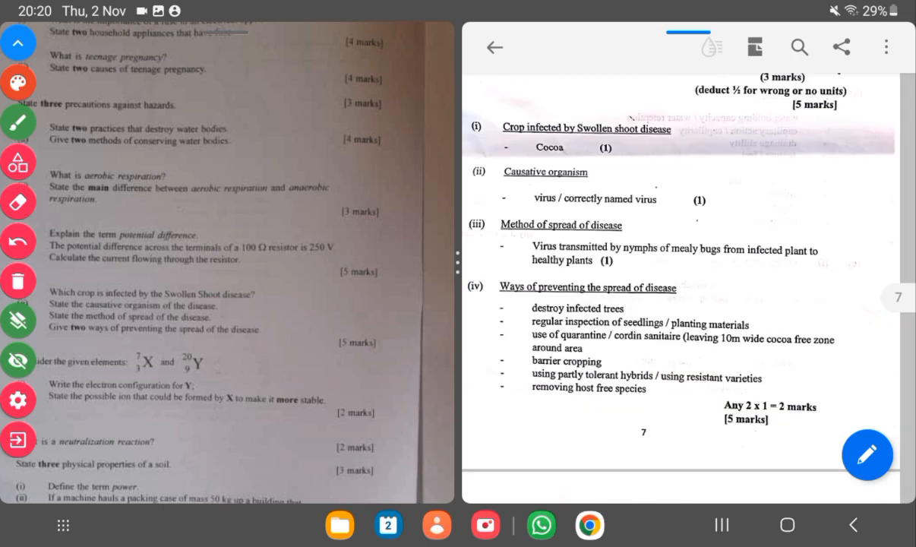
Move the scheme past the prevention answers and Question 3 total to Question 4
left_click_drag(729, 266, 592, 426)
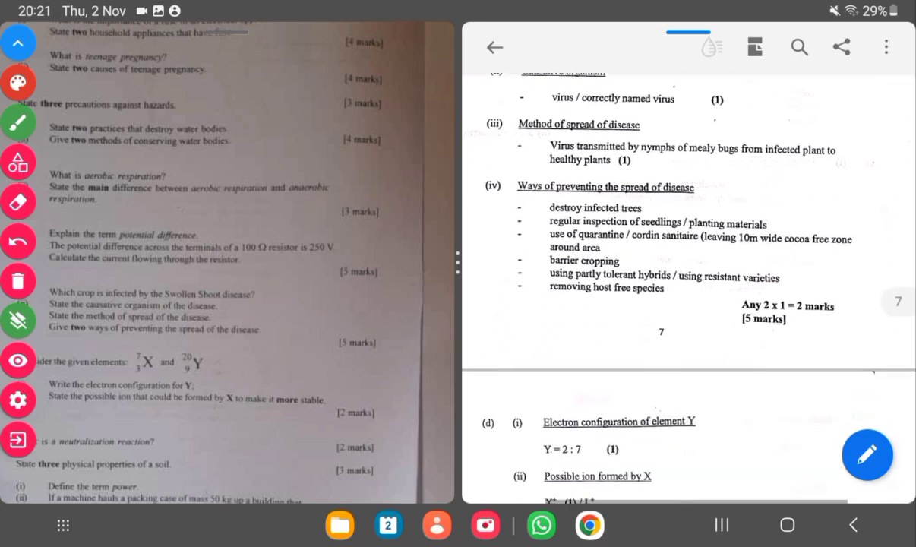
scroll("down", 3)
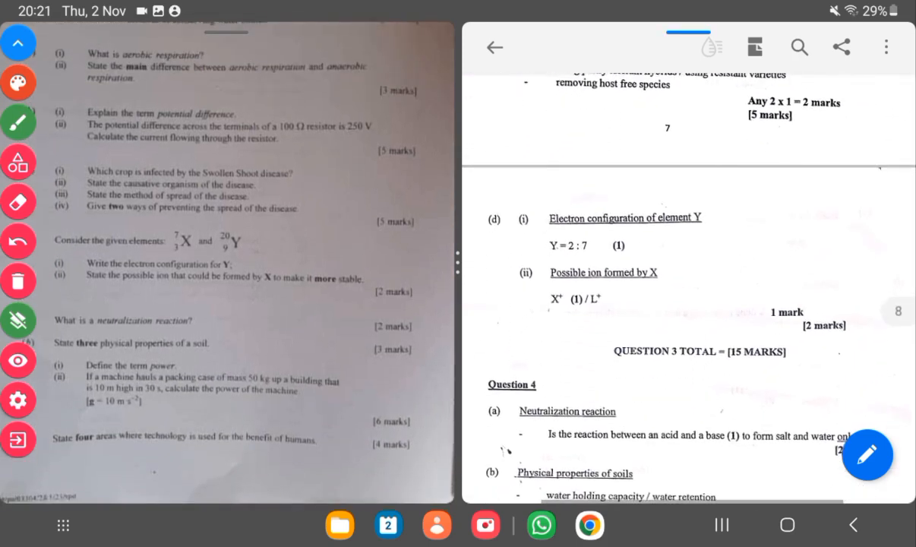
scroll("down", 3)
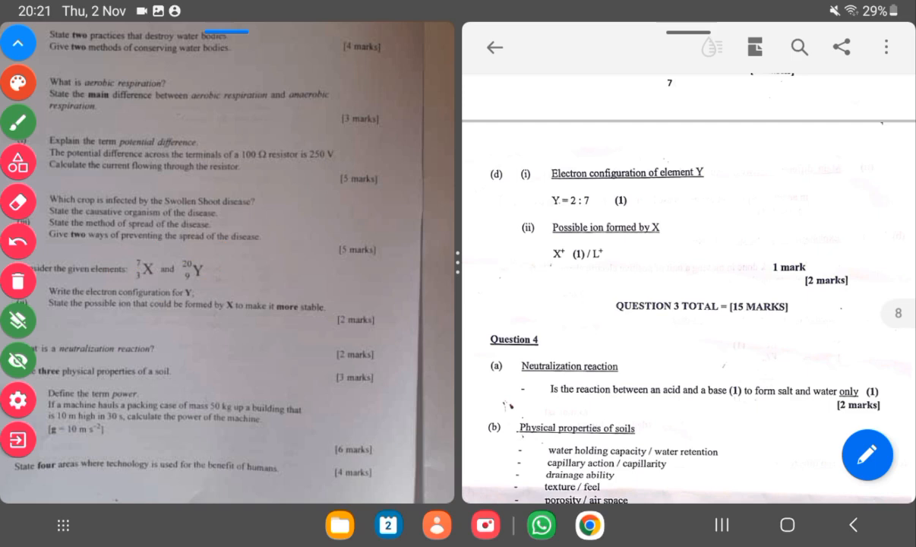
Circle the 'Y = 2 : 7' configuration answer and handwrite it beside in red
left_click_drag(532, 200, 605, 201)
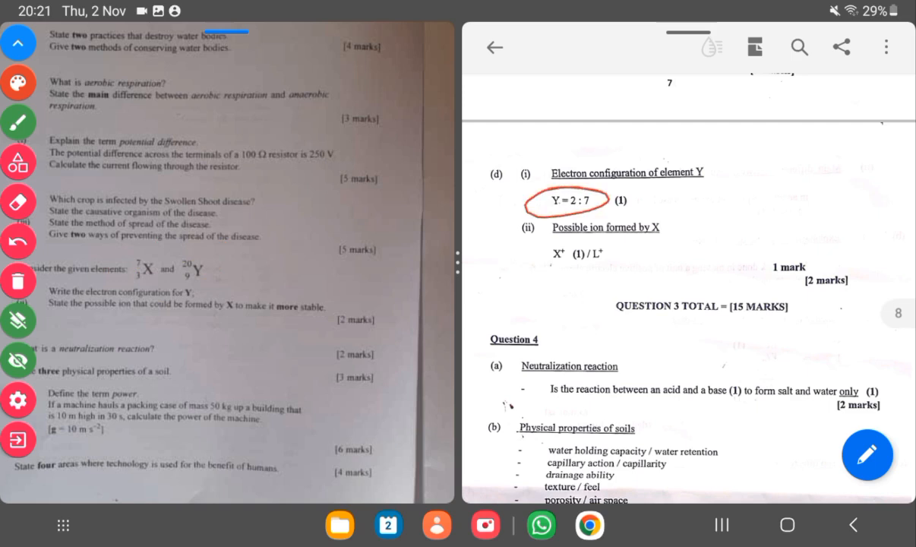
left_click_drag(661, 194, 699, 216)
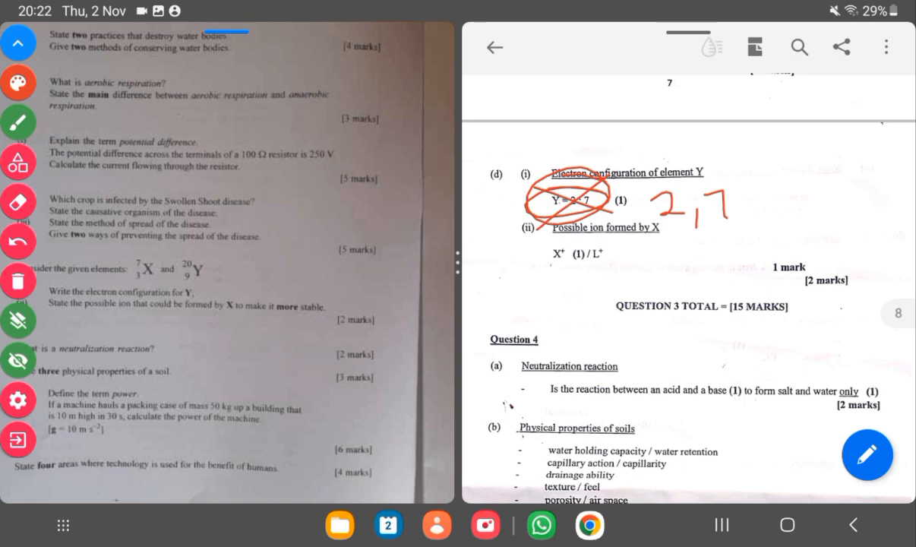
Circle the 'X+ / L+' possible-ion answer, write it beside, then move the exam photo to Question 4
left_click_drag(547, 246, 615, 266)
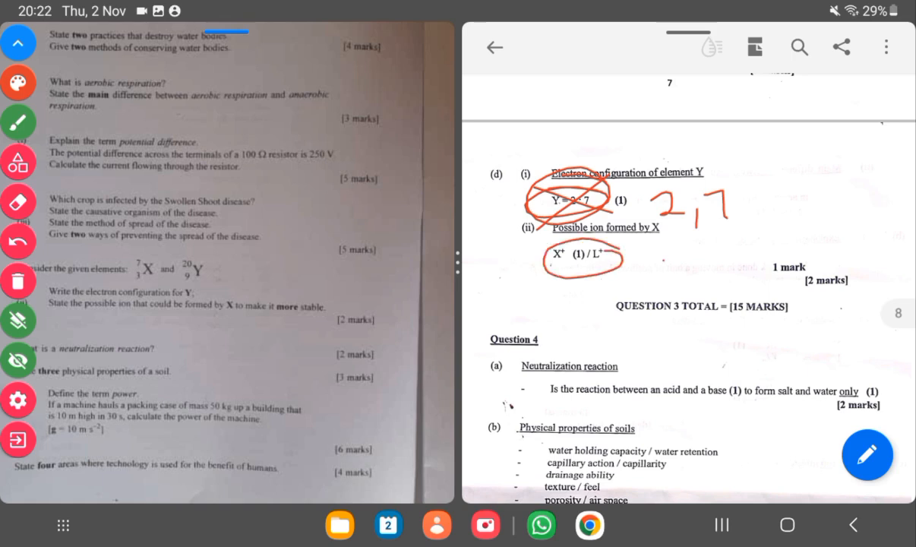
left_click_drag(666, 270, 695, 296)
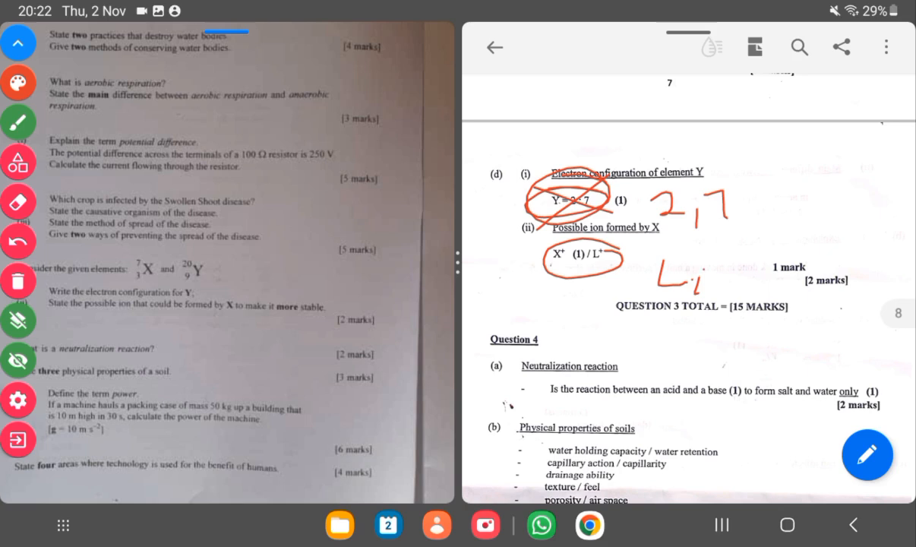
left_click_drag(698, 266, 711, 288)
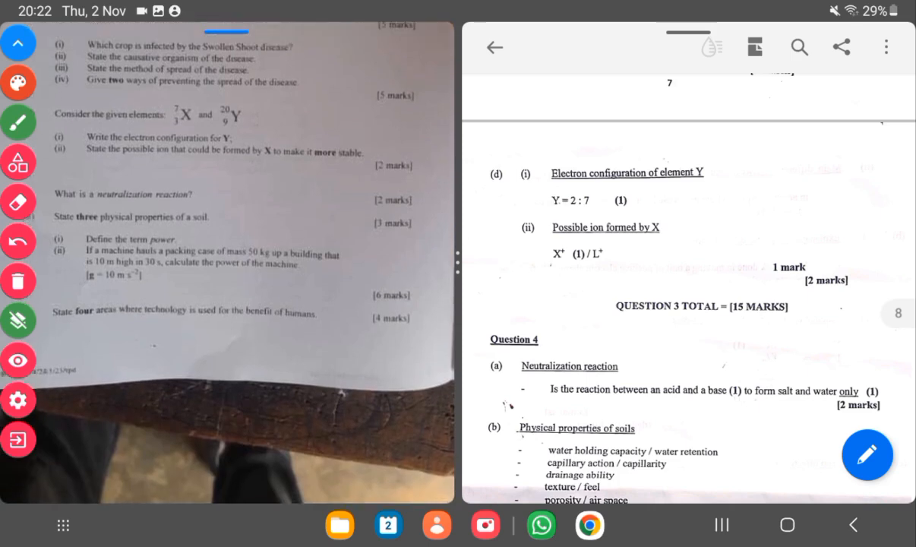
Bring Question 4(c) into view and circle the power question on the exam photo in red
scroll("down", 3)
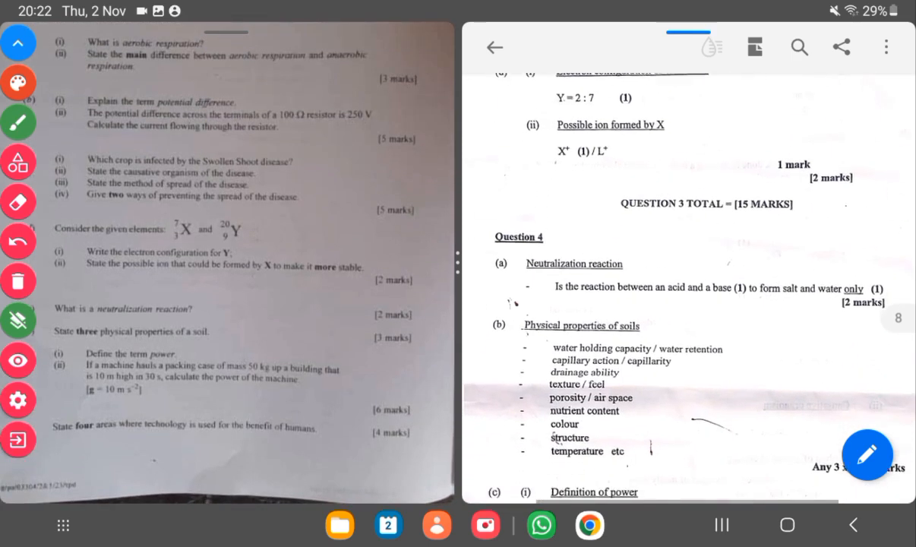
scroll("down", 3)
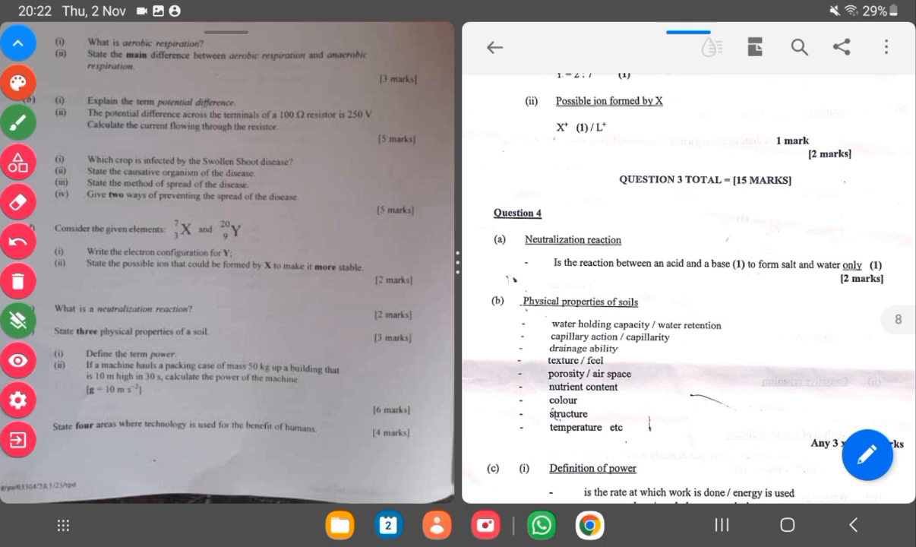
left_click(12, 377)
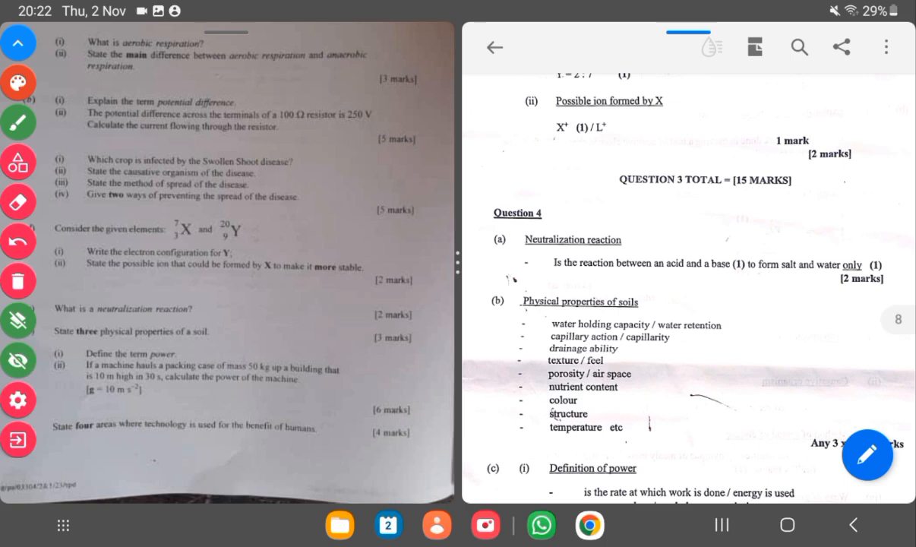
left_click_drag(221, 334, 261, 321)
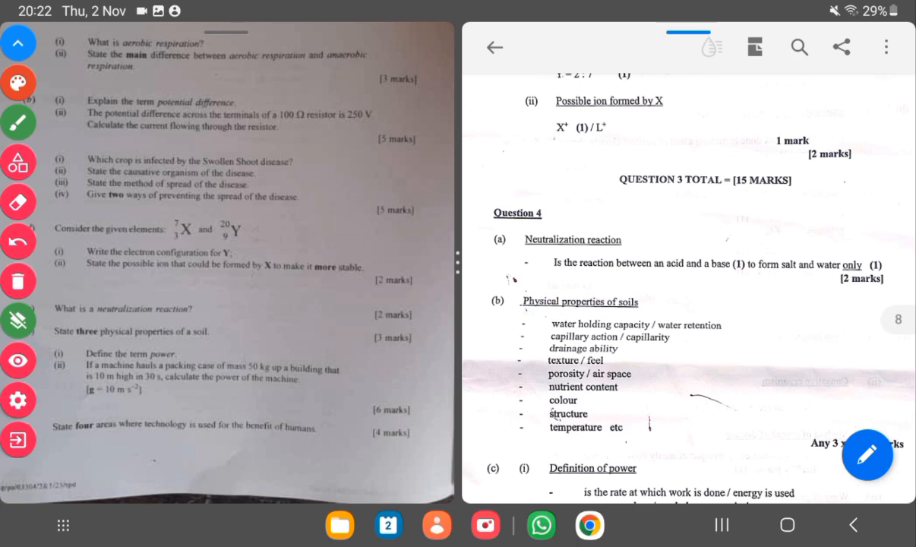
scroll("down", 3)
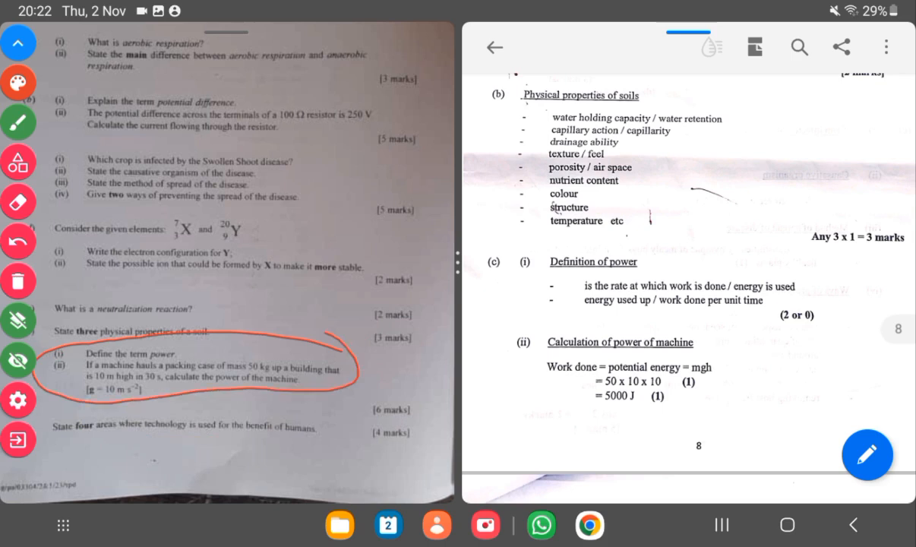
Circle the definition of power and the mgh calculation values in the marking scheme
left_click_drag(562, 273, 805, 304)
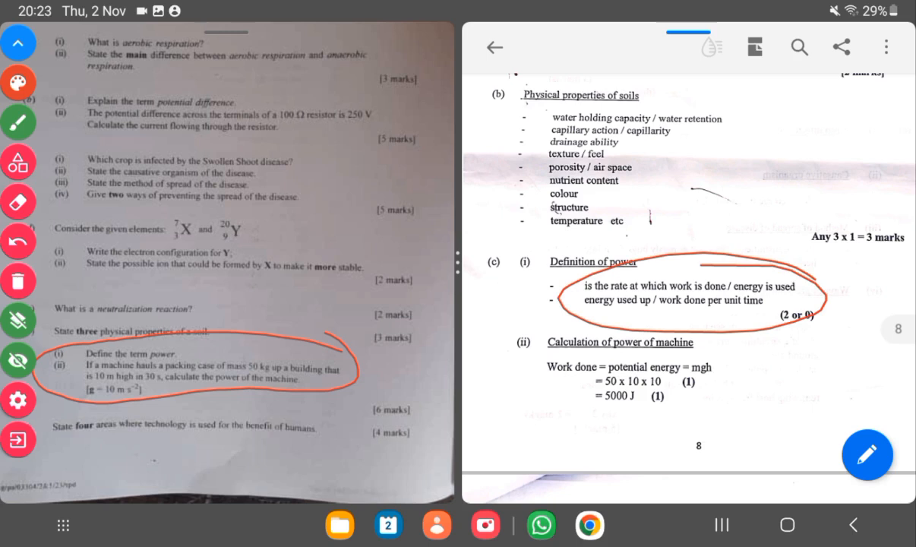
left_click_drag(698, 366, 729, 377)
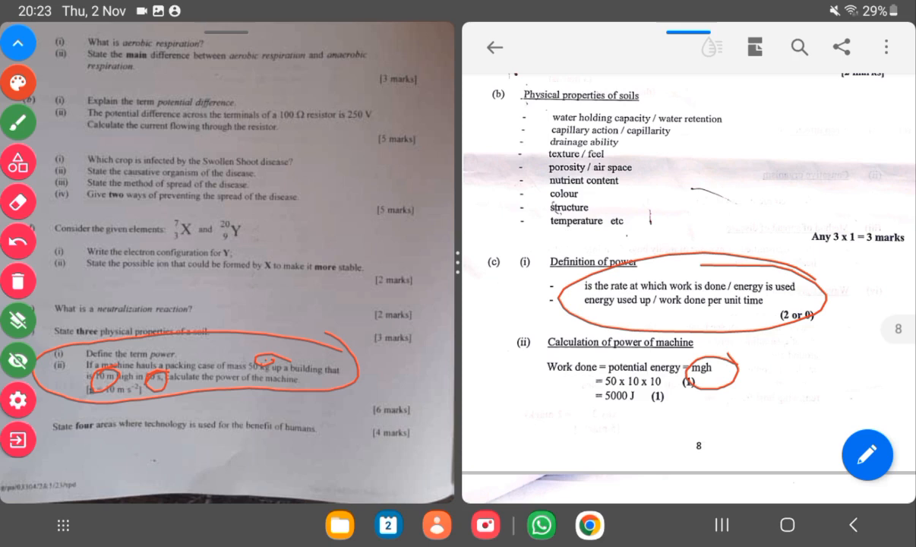
scroll("down", 3)
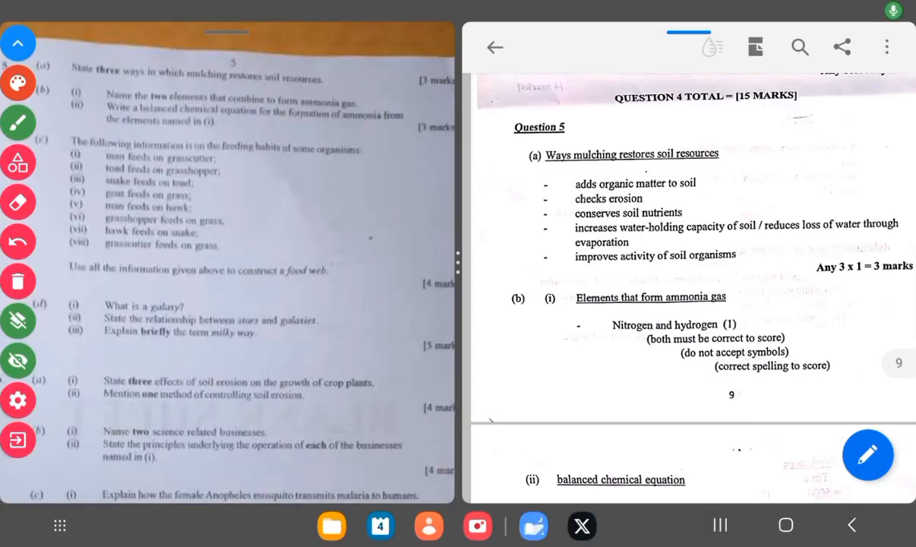
Tick the Nitrogen and hydrogen answer and the balanced equation line, then reach the food-web answer
left_click_drag(113, 82, 288, 82)
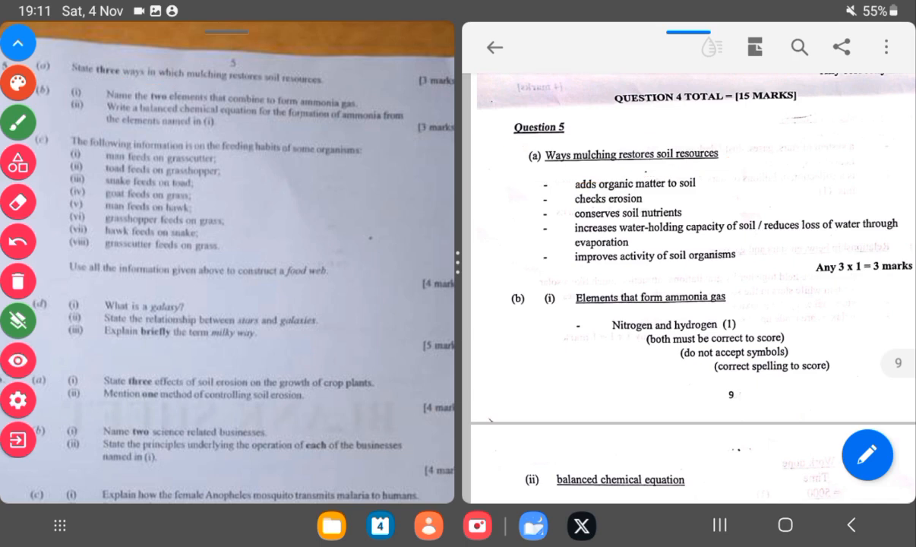
scroll("down", 3)
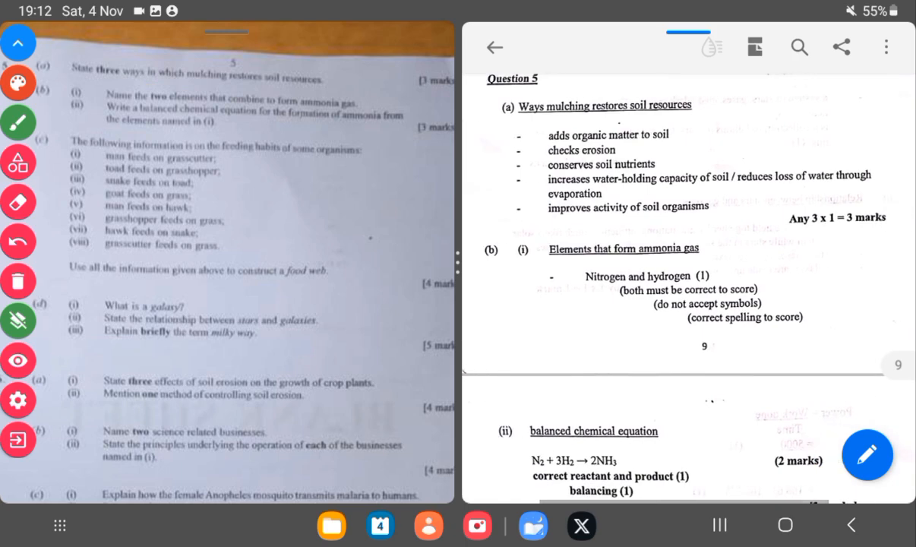
scroll("down", 3)
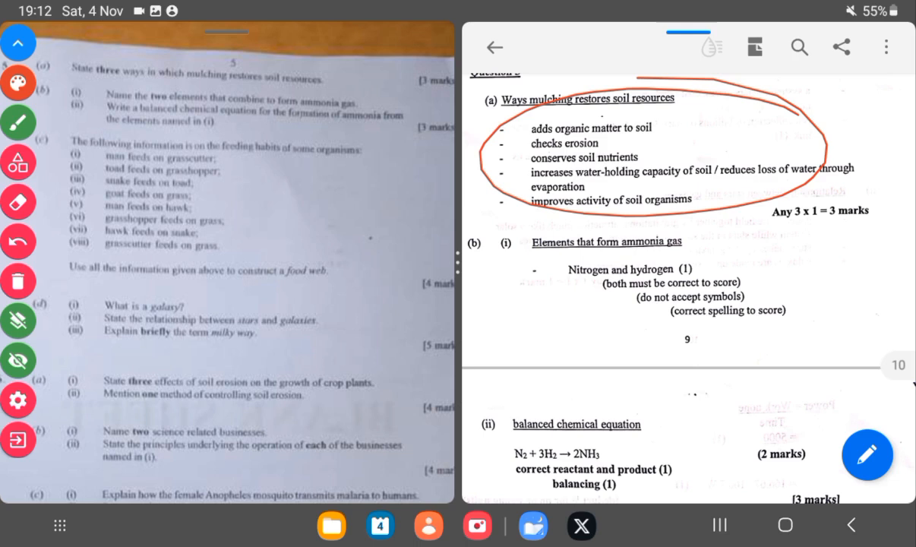
left_click_drag(357, 106, 388, 105)
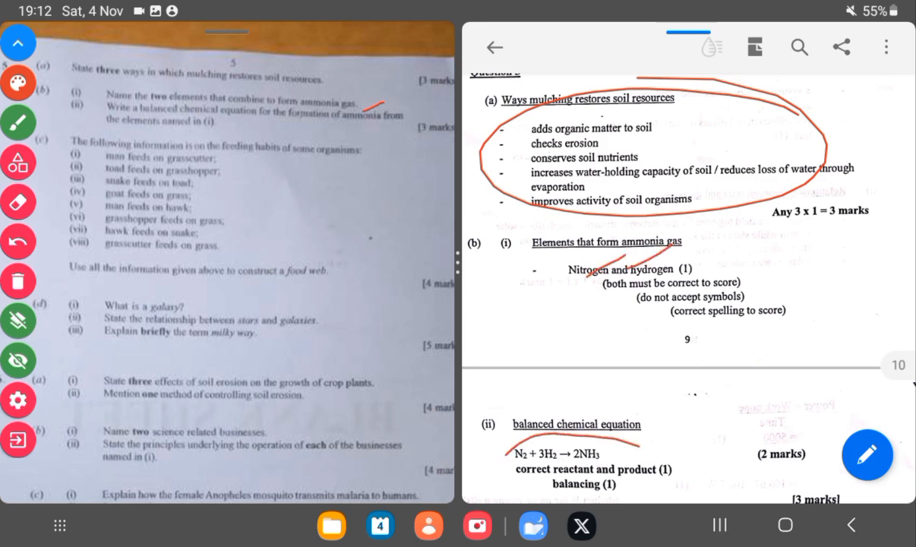
scroll("down", 3)
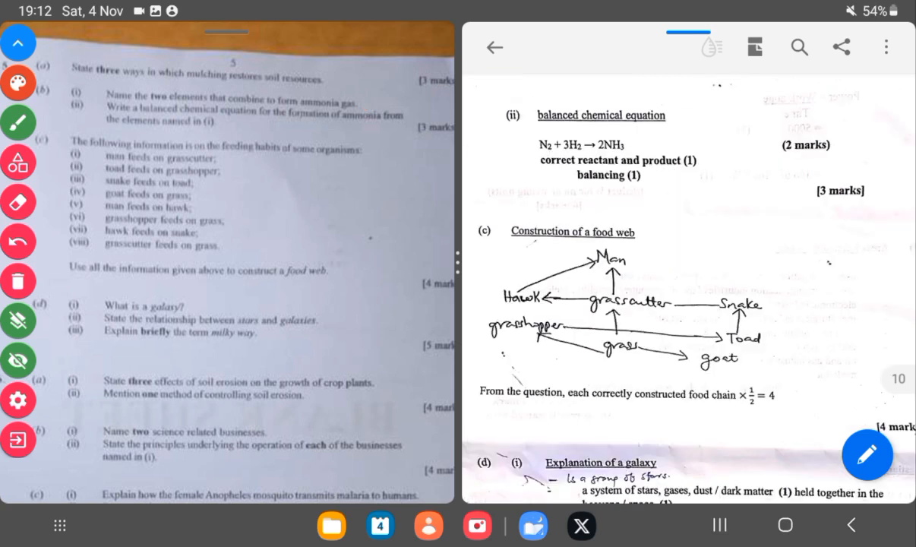
Trace a food chain in red over the food web arrows in the marking scheme
left_click_drag(227, 140, 407, 155)
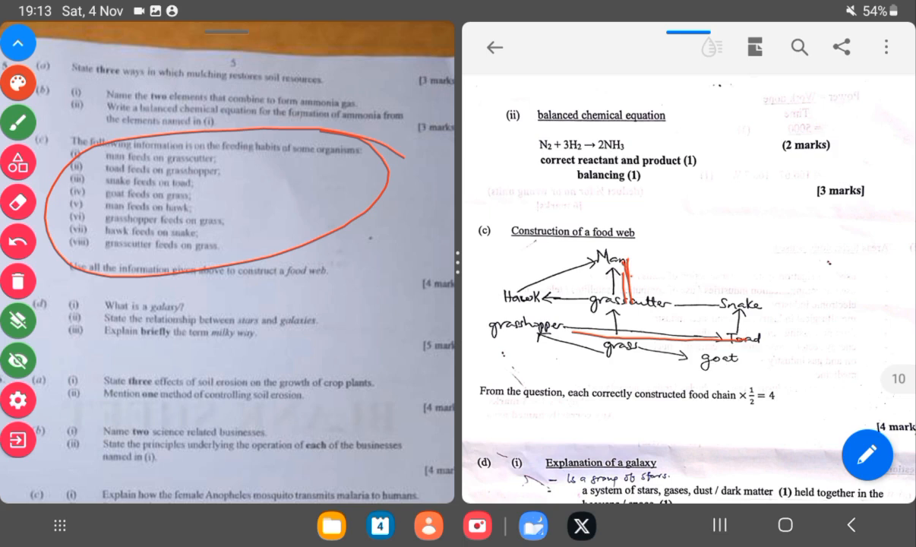
Scroll the scheme through the galaxy answers to the Milky Way explanation at the end of Question 5
scroll("down", 3)
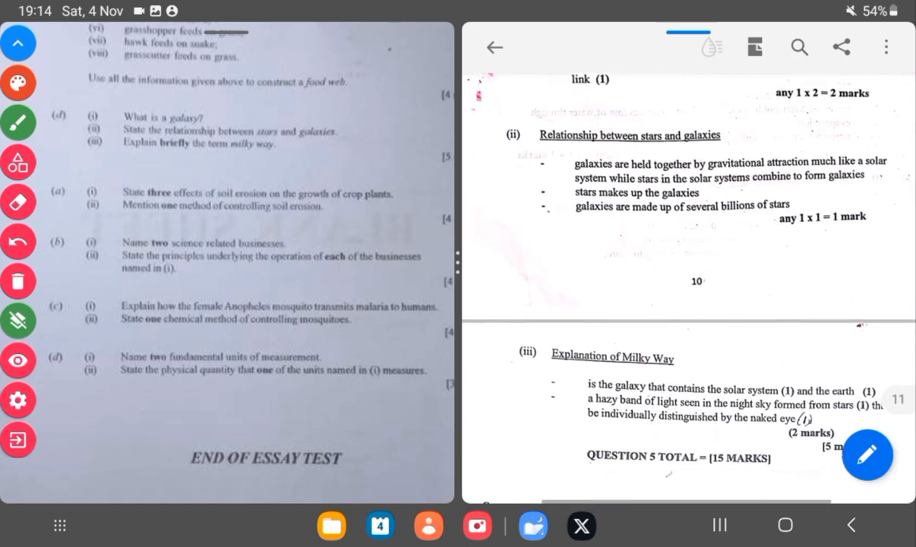
scroll("down", 3)
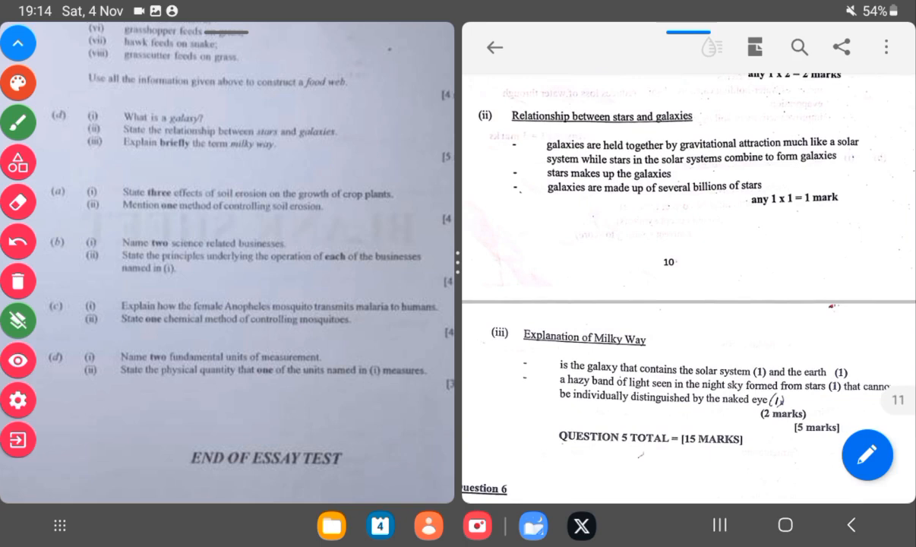
scroll("down", 3)
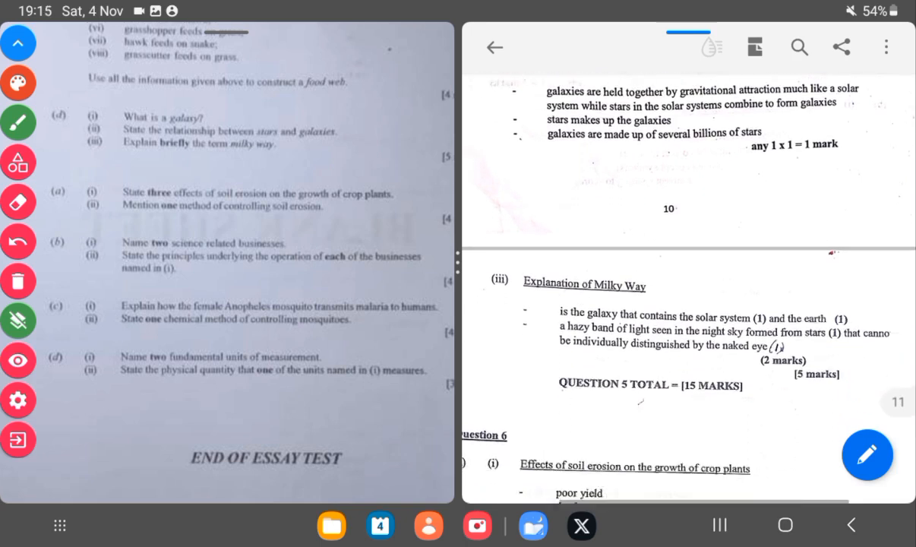
scroll("down", 3)
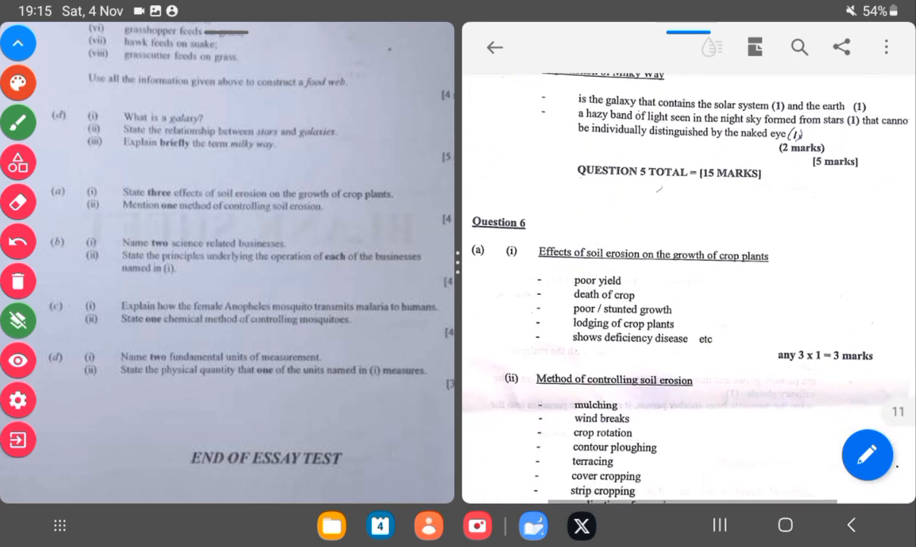
scroll("down", 3)
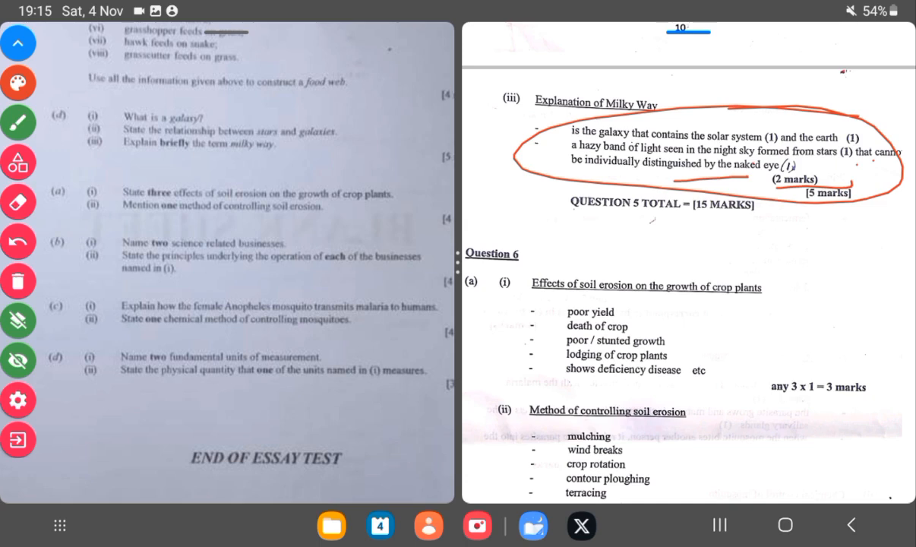
Circle the Question 6(a) soil erosion effects and control methods in red, underlining the exam question
left_click(18, 255)
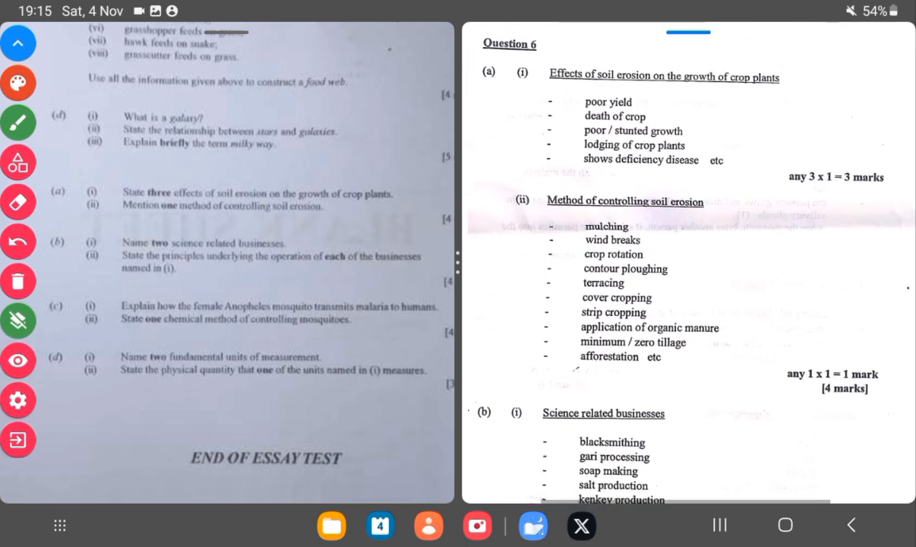
scroll("down", 3)
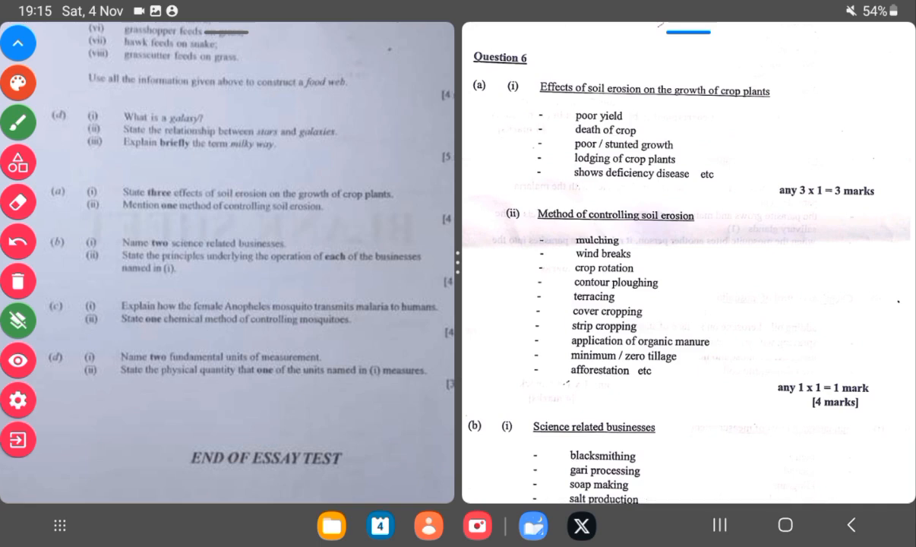
left_click(19, 377)
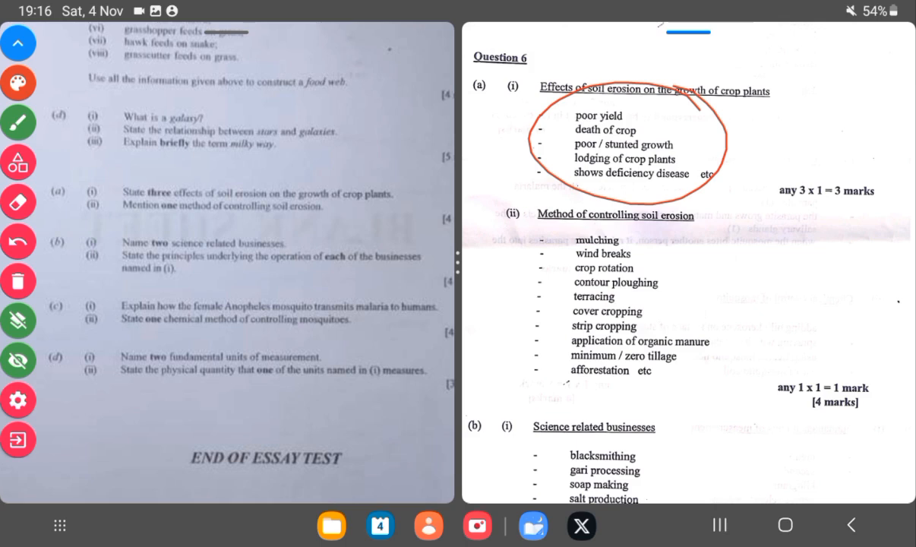
left_click_drag(213, 219, 304, 219)
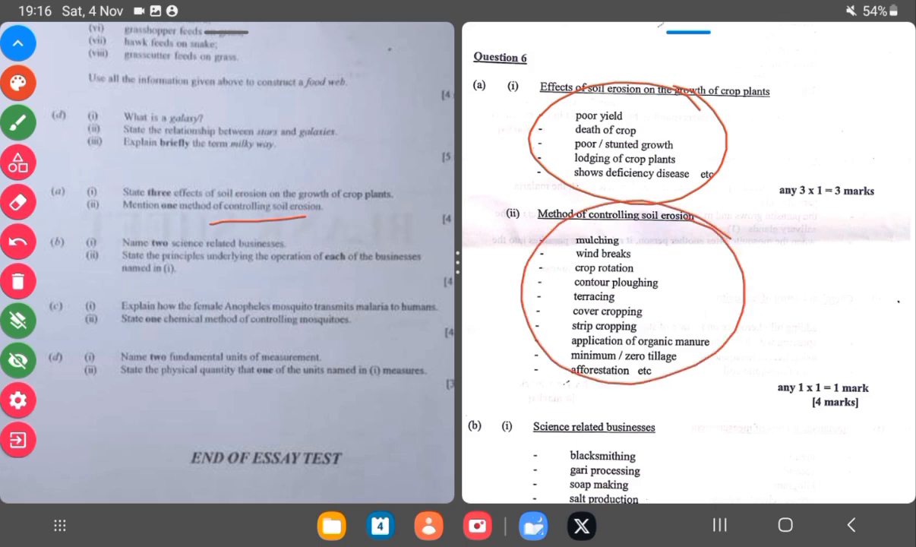
scroll("down", 3)
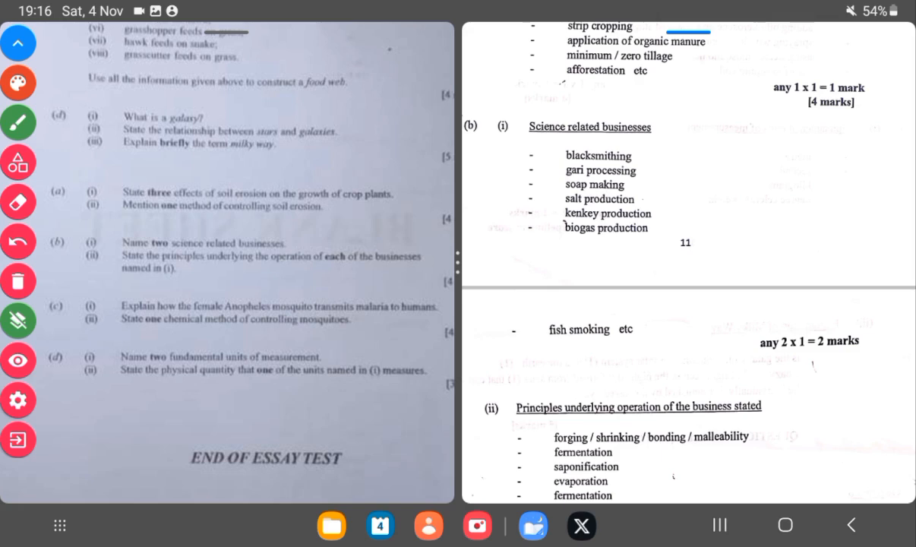
Tick blacksmithing and the remaining science-related business answers under 6(b)(i) in red
left_click(18, 361)
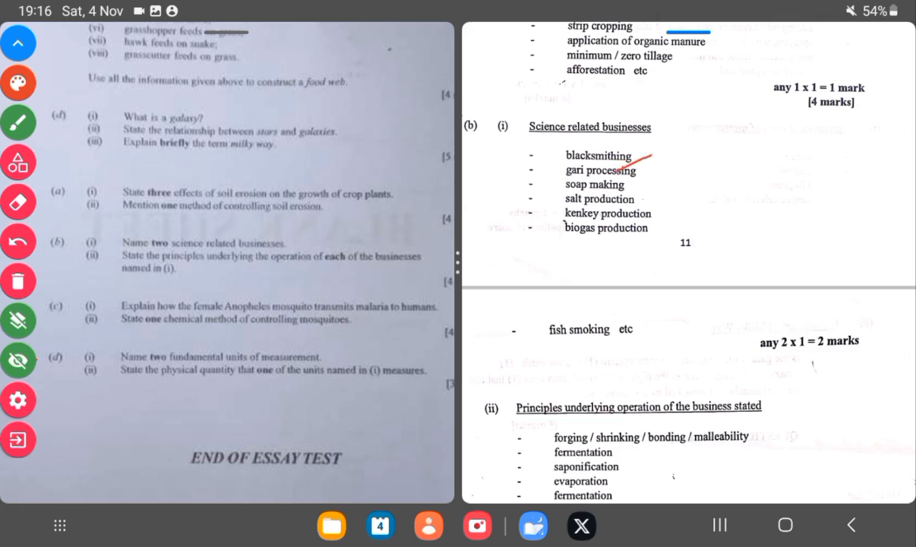
left_click_drag(630, 190, 646, 183)
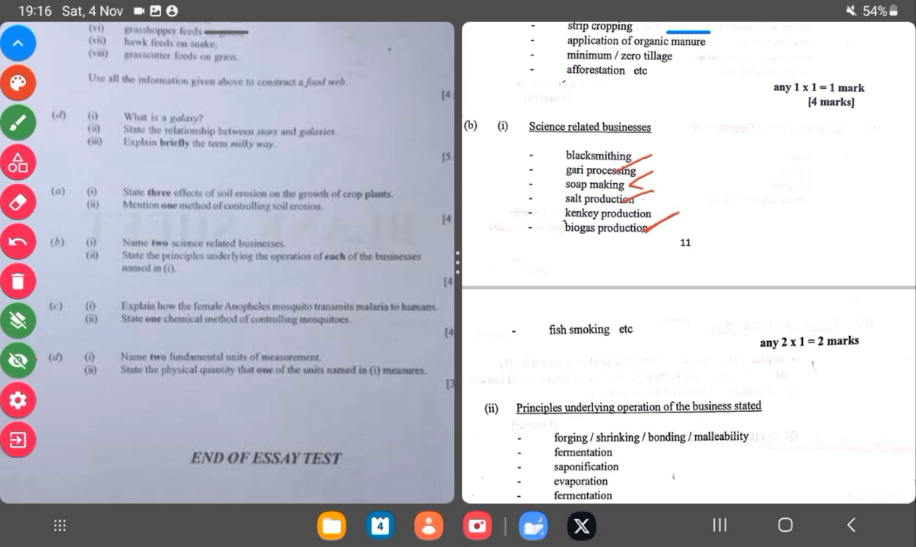
left_click_drag(562, 357, 630, 322)
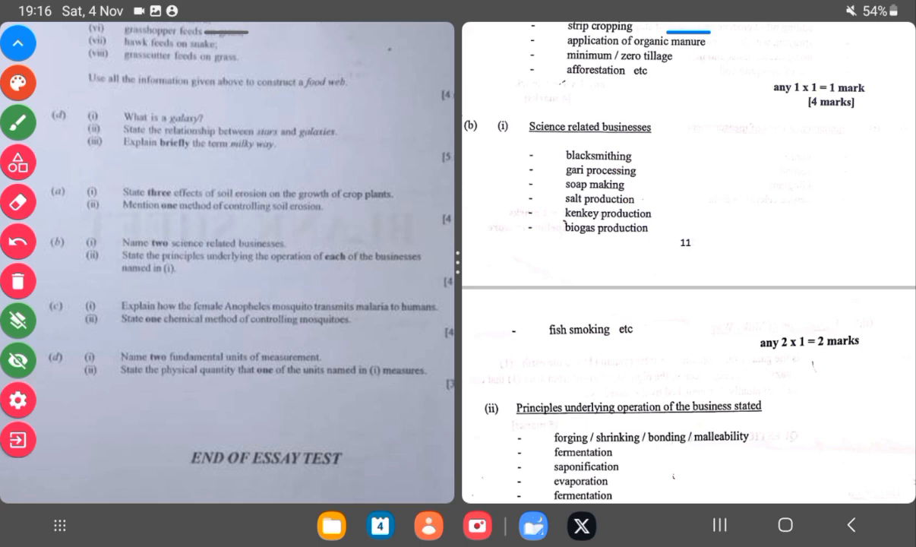
Move to the operating principles list and tick the biogas production answer
scroll("down", 3)
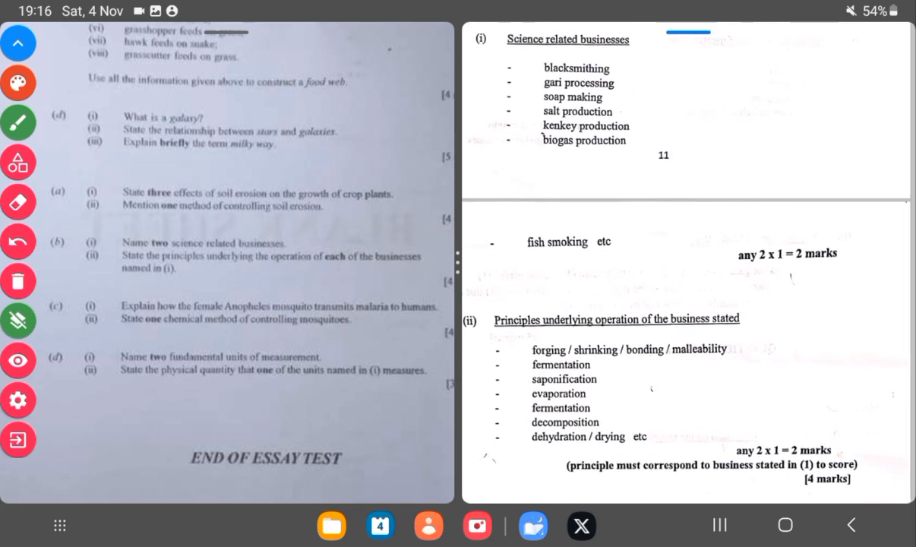
left_click(18, 360)
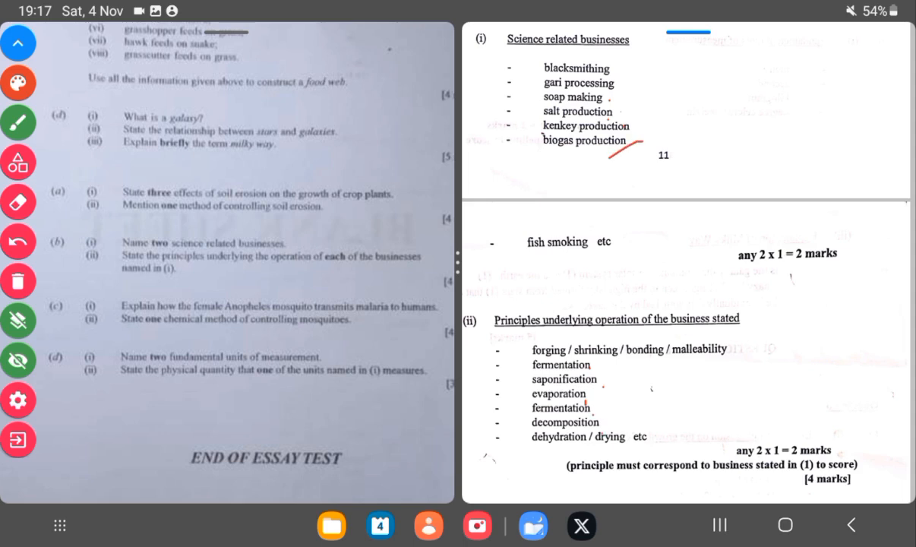
left_click_drag(558, 255, 585, 241)
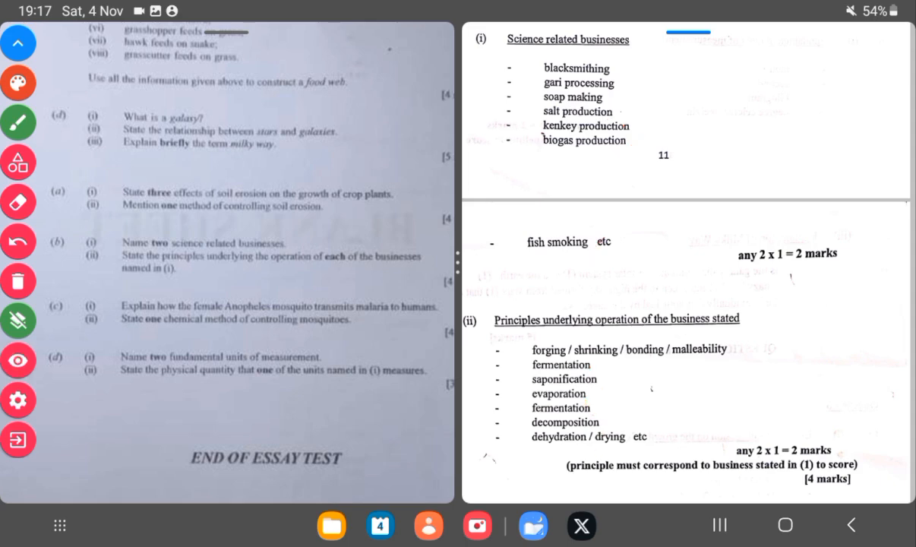
Scroll the scheme through Question 6(c) and 6(d) to the mosquito control list
scroll("down", 3)
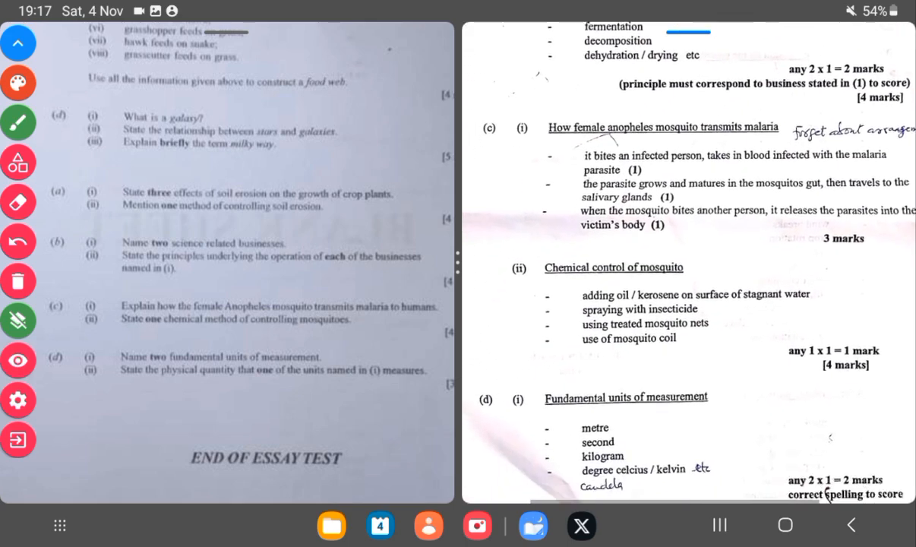
scroll("down", 3)
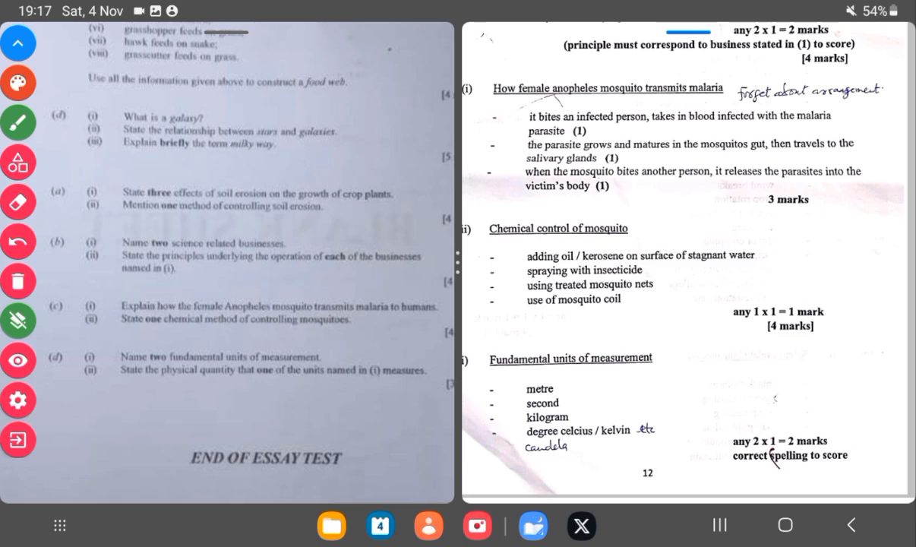
scroll("down", 3)
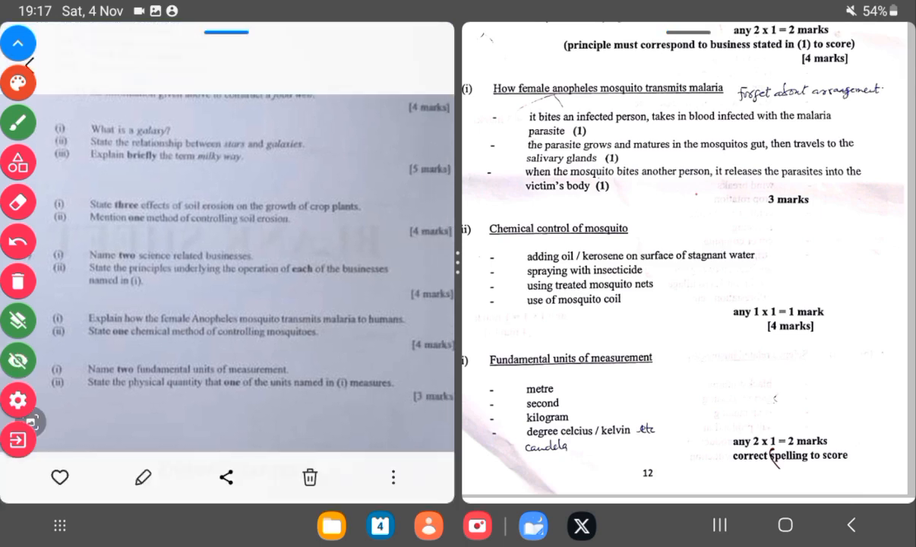
scroll("down", 3)
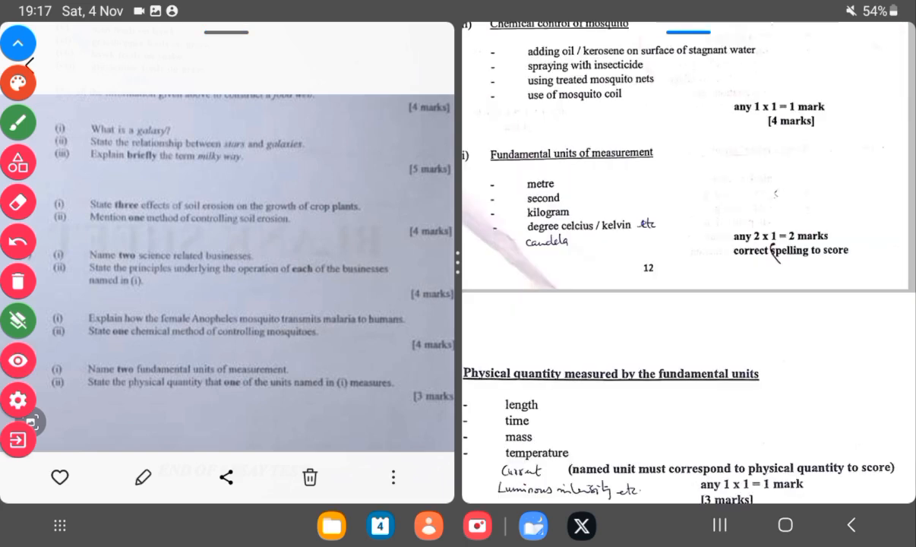
scroll("down", 3)
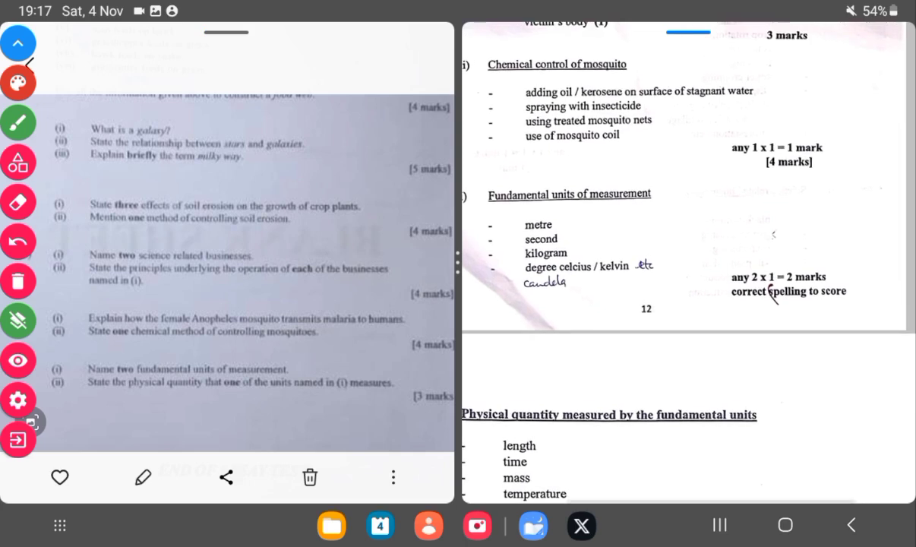
Circle the Chemical control of mosquito answers in red and reach the Question 6 total
left_click(18, 362)
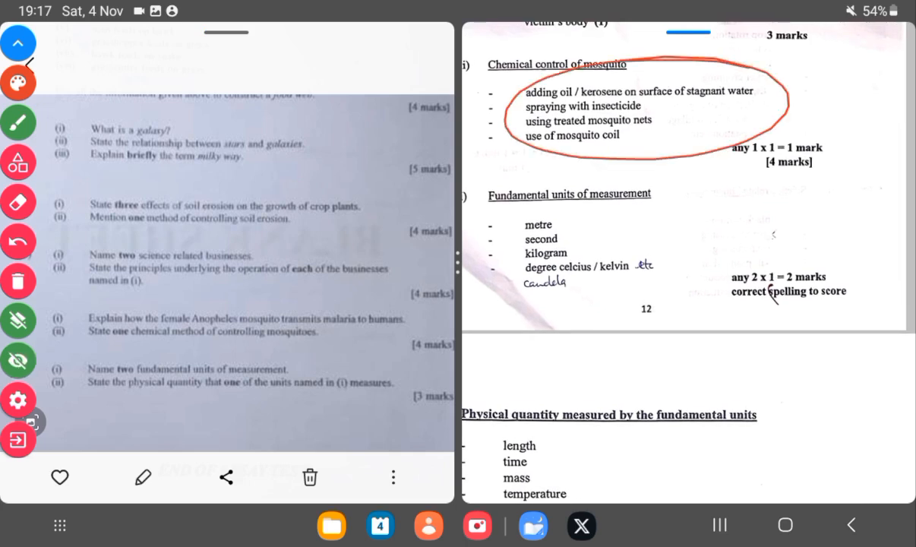
left_click(18, 357)
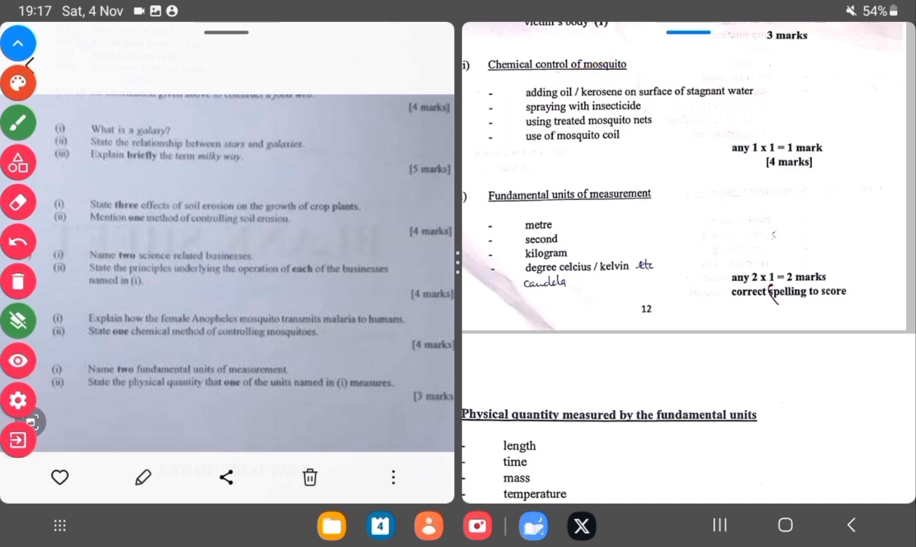
scroll("down", 3)
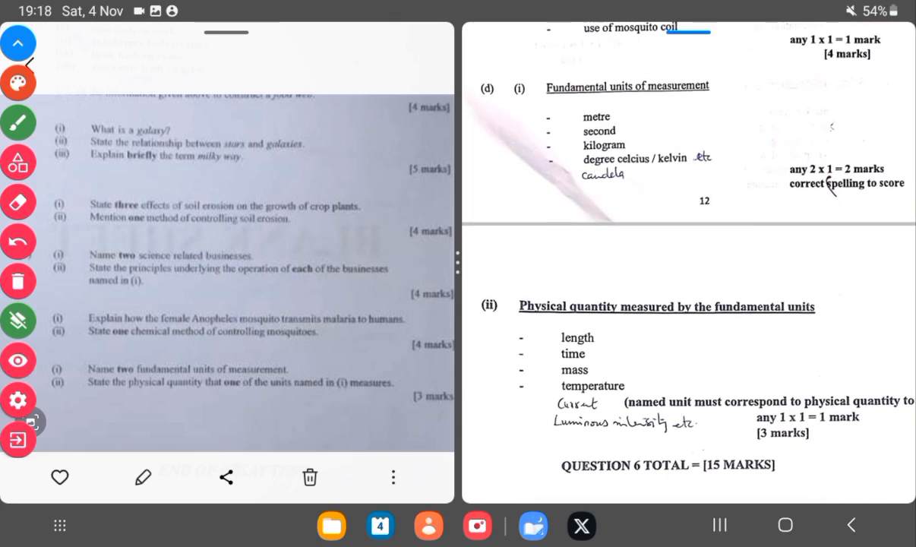